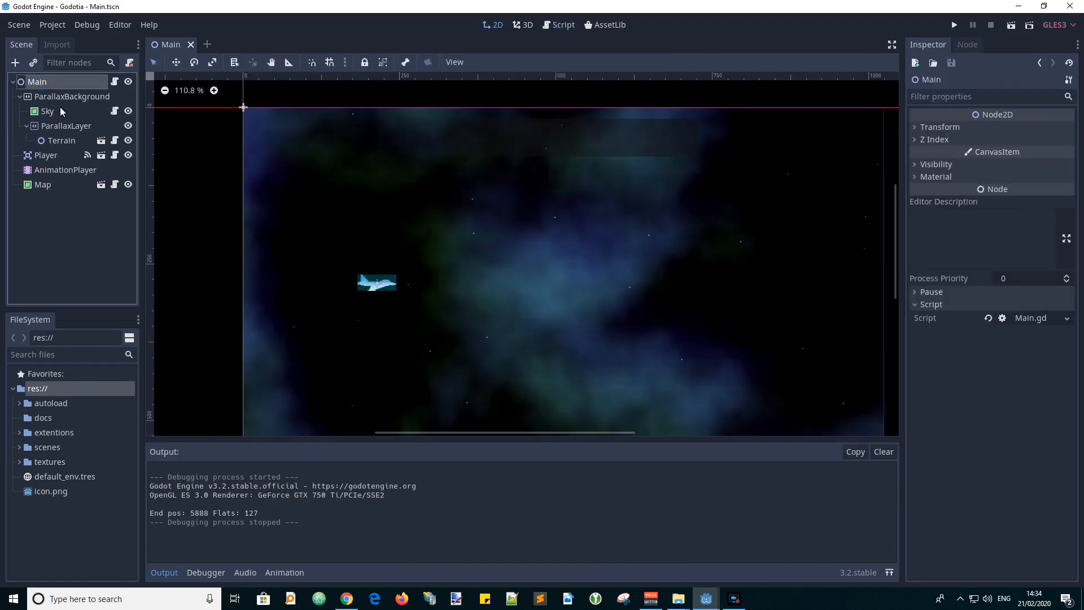
# - Select ParallaxBackground then Sky in the Scene dock to show the Sky ColorRect's properties
pyautogui.click(72, 96)
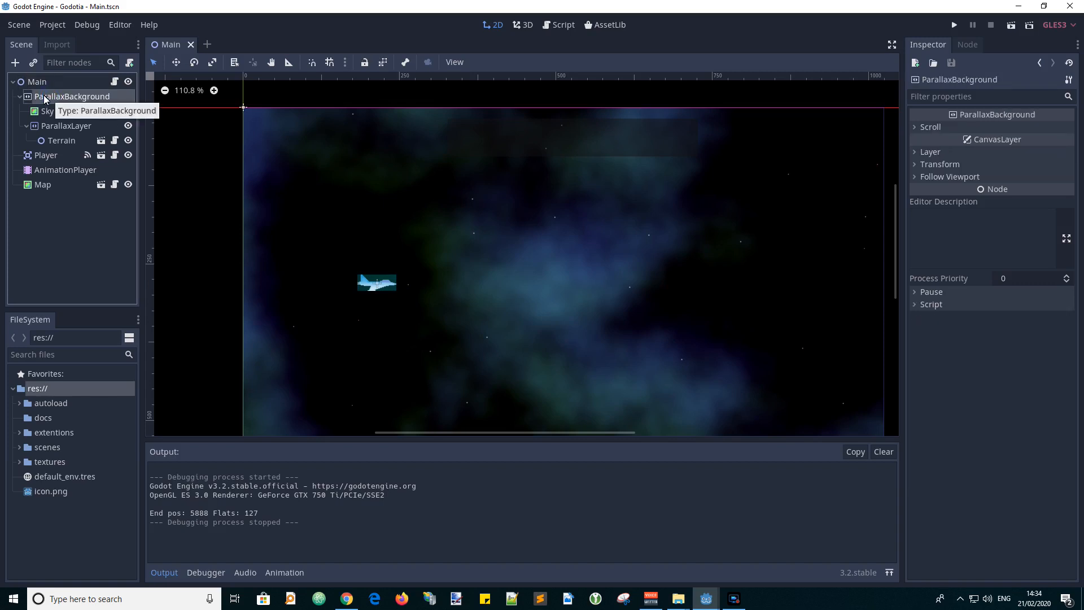
pyautogui.moveTo(42, 115)
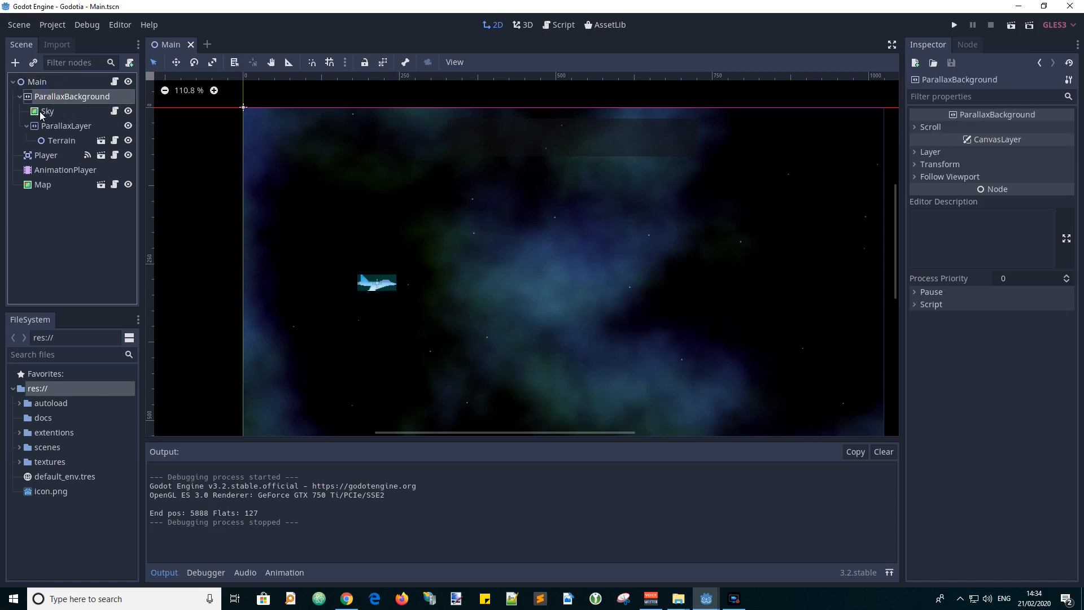
pyautogui.click(48, 111)
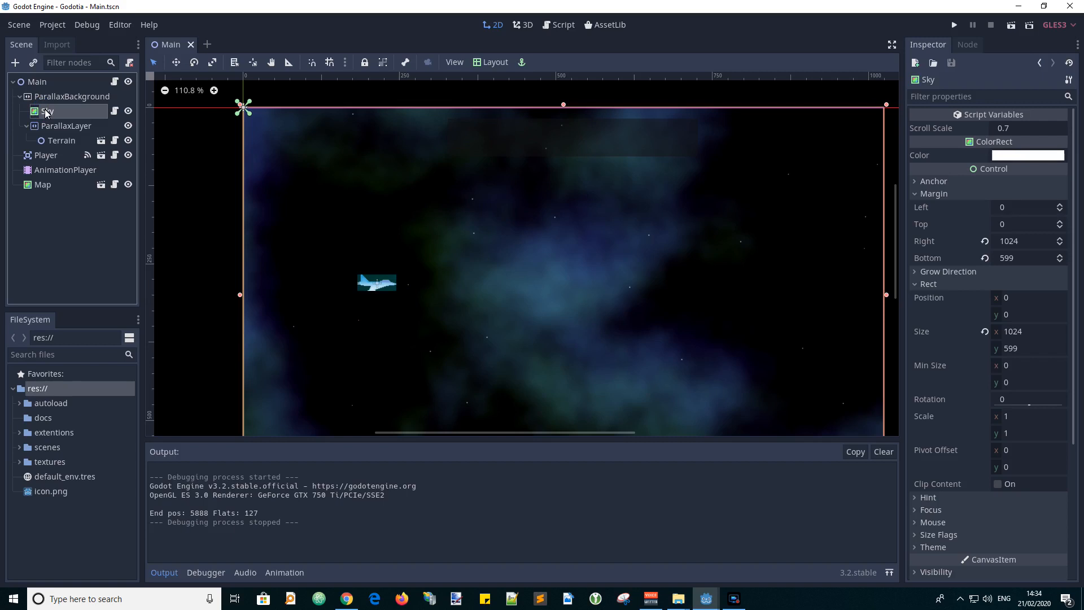
pyautogui.moveTo(55, 112)
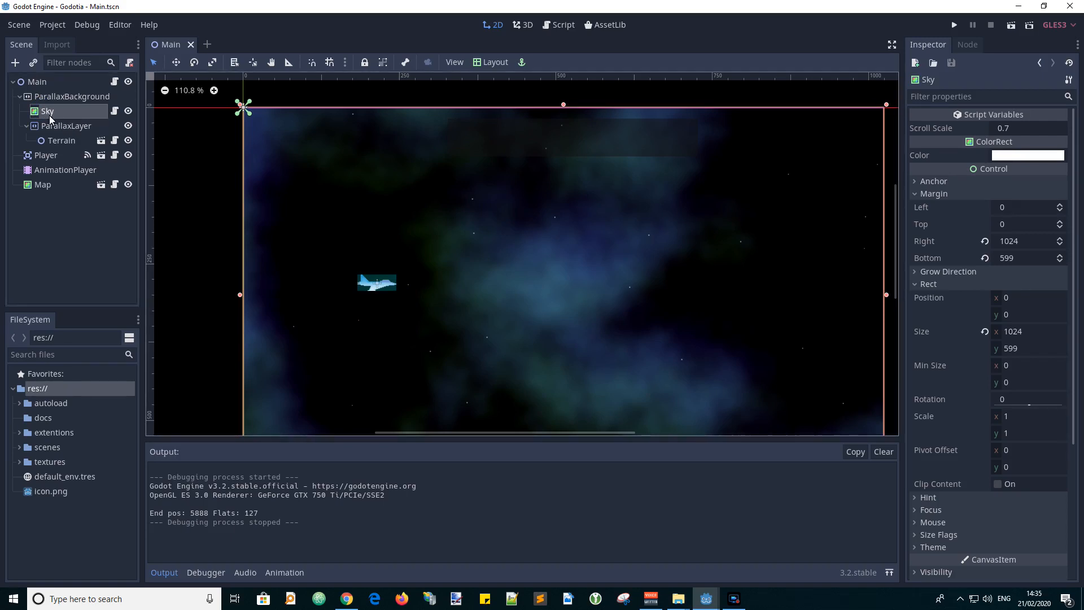
pyautogui.moveTo(47, 111)
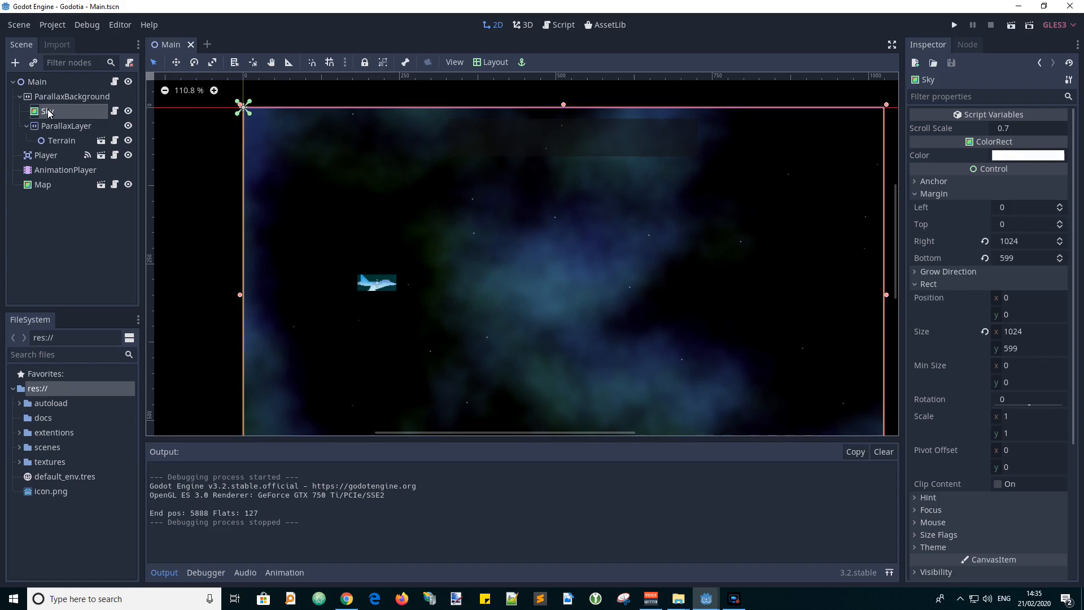
pyautogui.moveTo(47, 112)
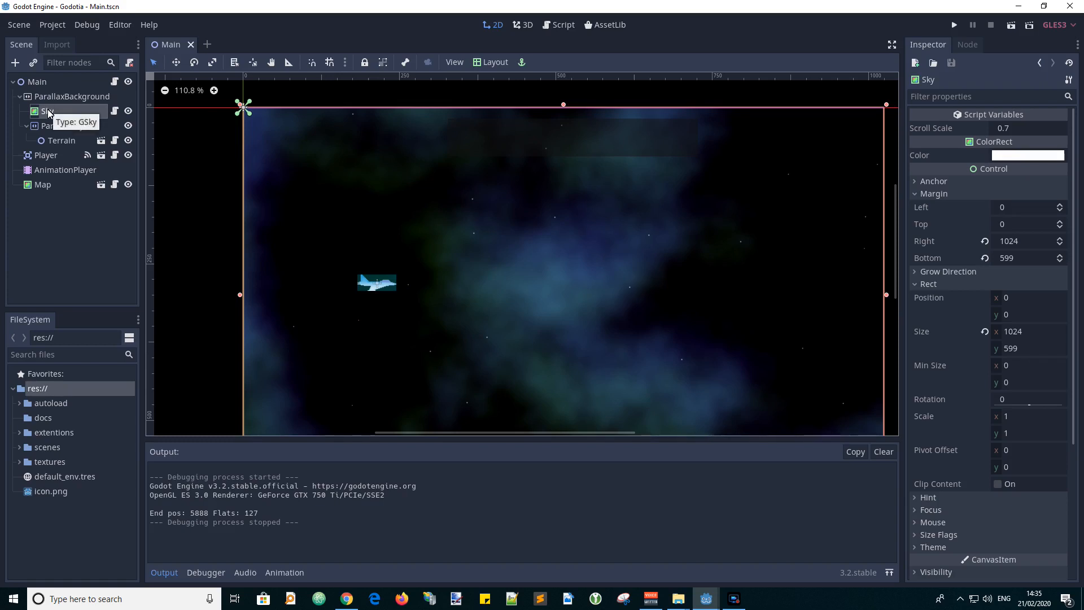
pyautogui.moveTo(59, 98)
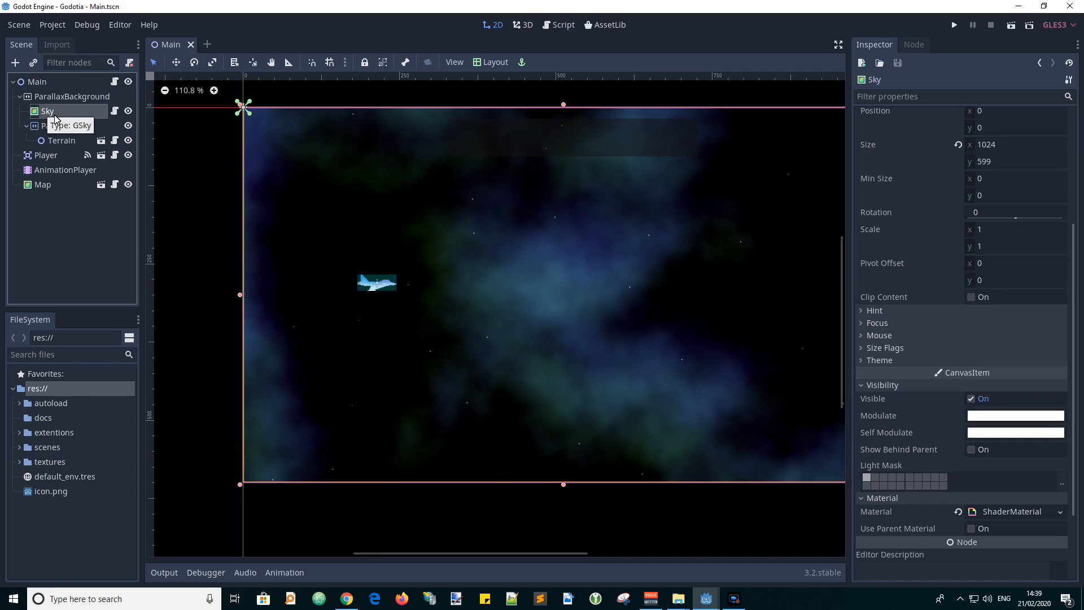
# - Dismiss the layout presets and expand Sky's ShaderMaterial, revealing it uses star-sky.shader
pyautogui.click(493, 61)
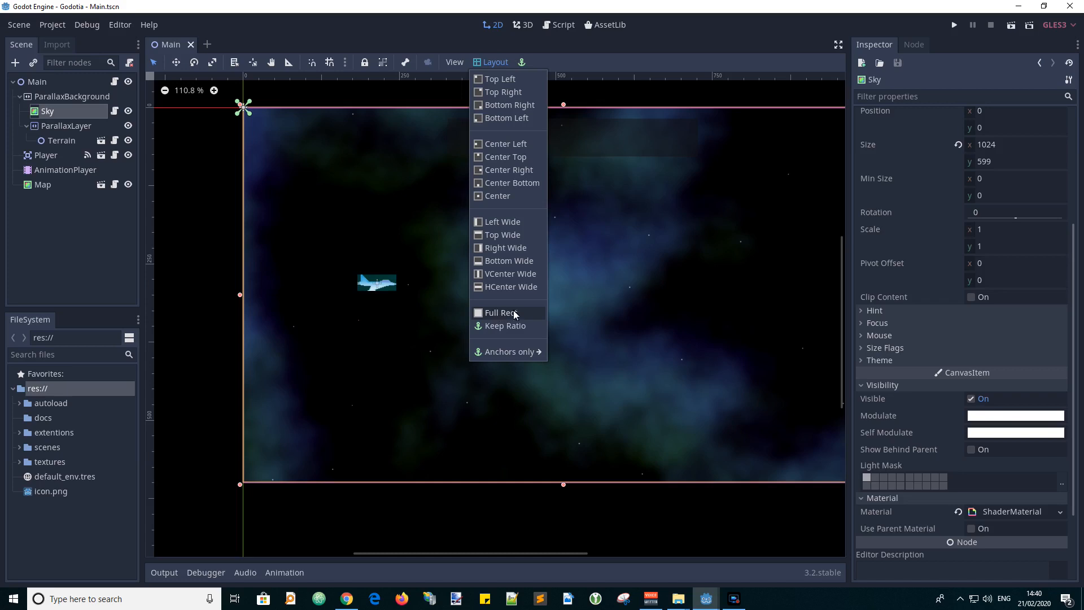
pyautogui.click(499, 312)
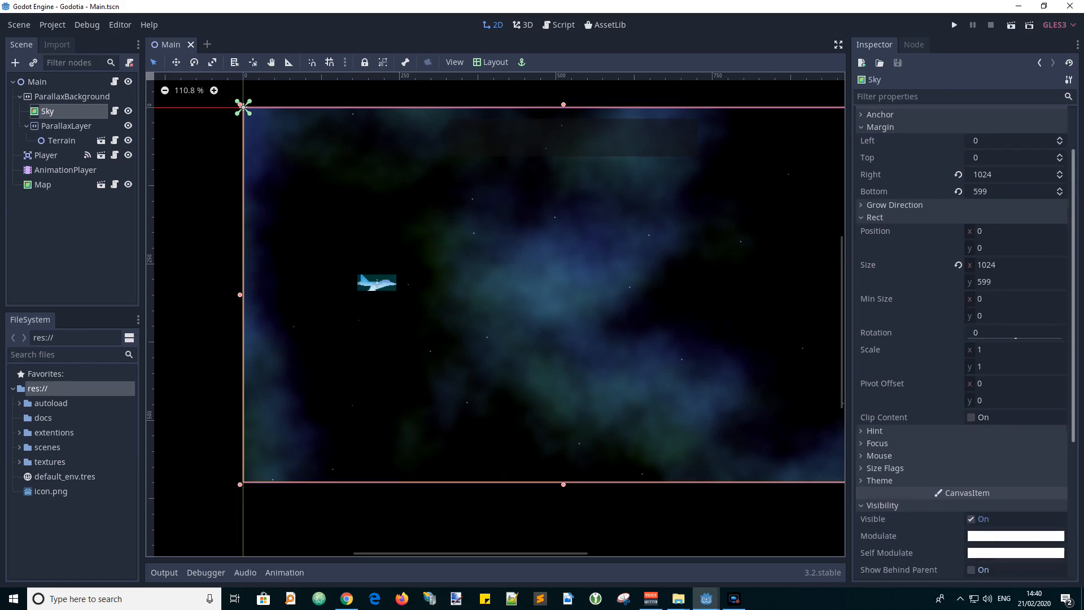
pyautogui.scroll(-3)
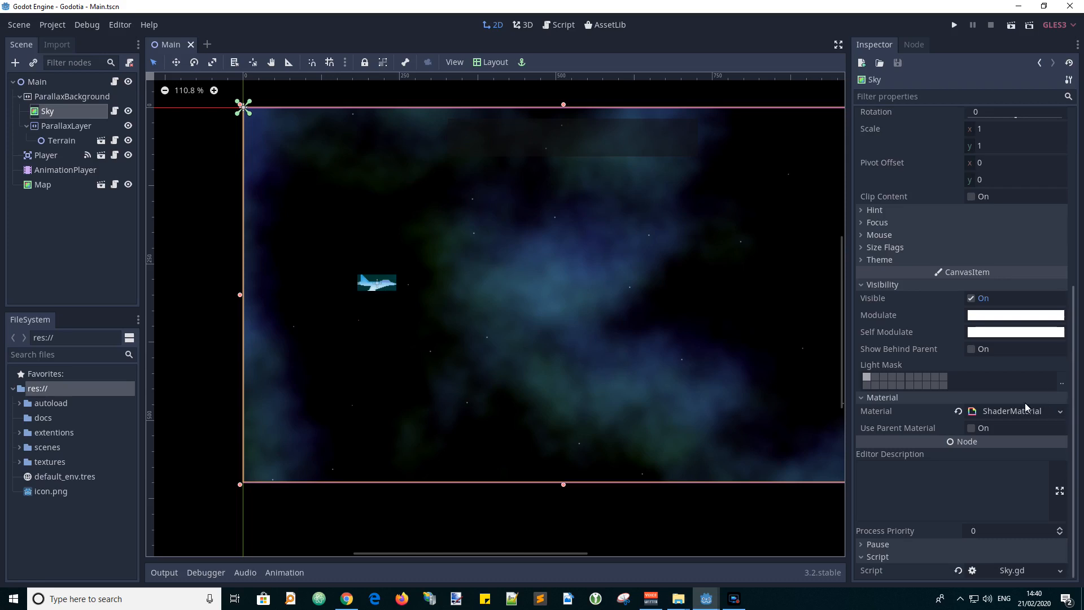
pyautogui.moveTo(793, 359)
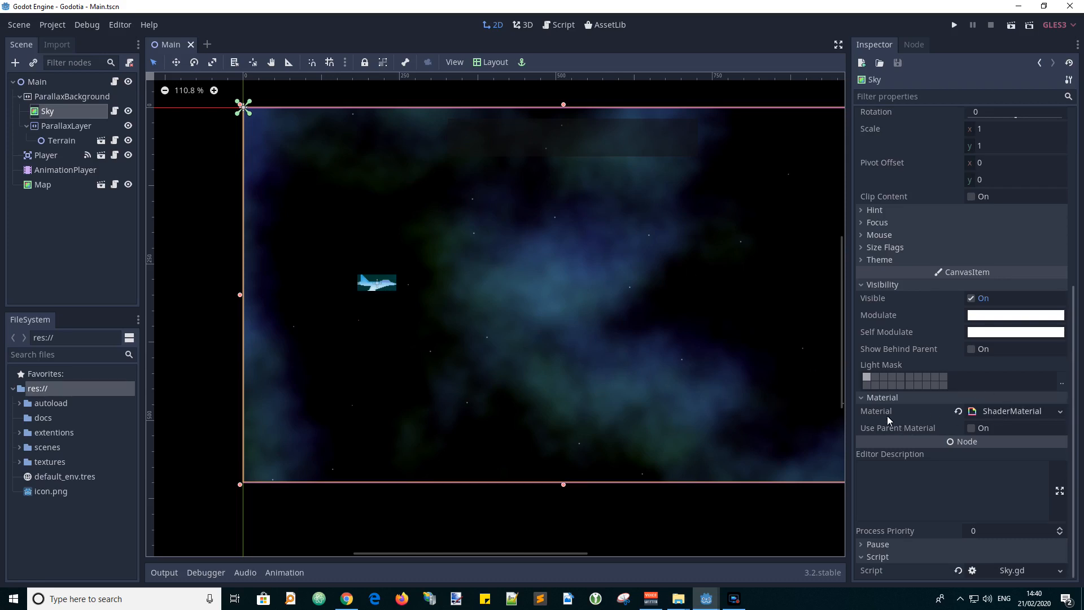
pyautogui.click(890, 408)
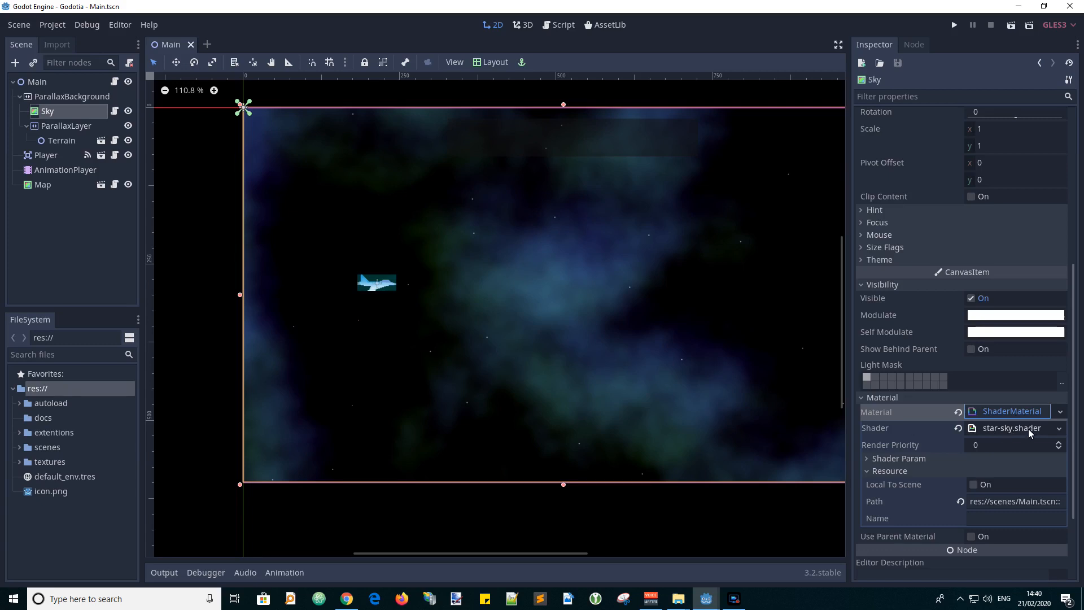
# - Choose Edit on the material's Shader property to open star-sky.shader's code
pyautogui.click(1060, 428)
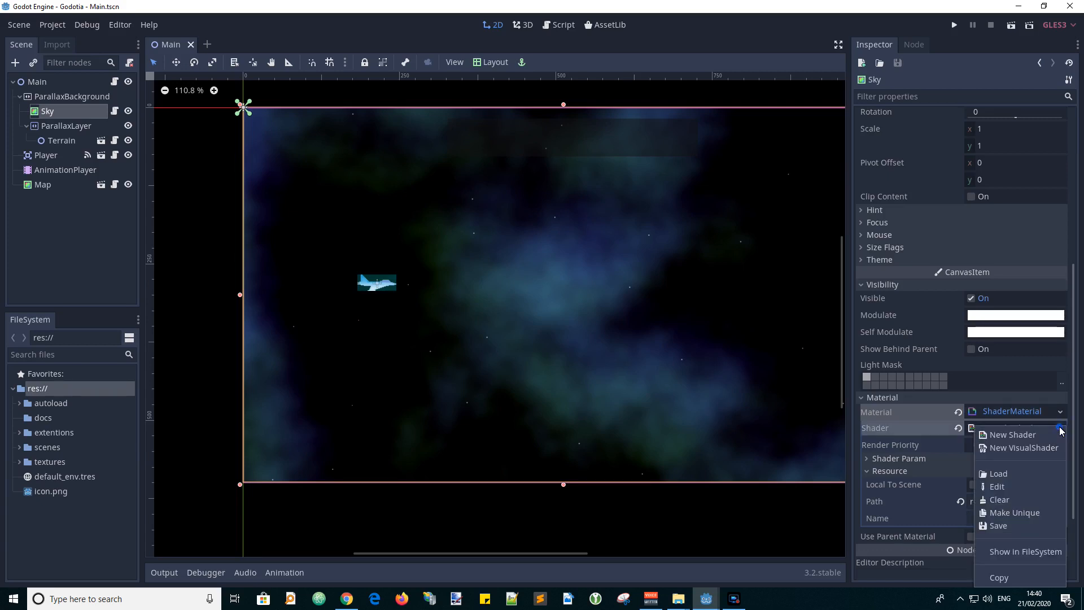
pyautogui.click(995, 485)
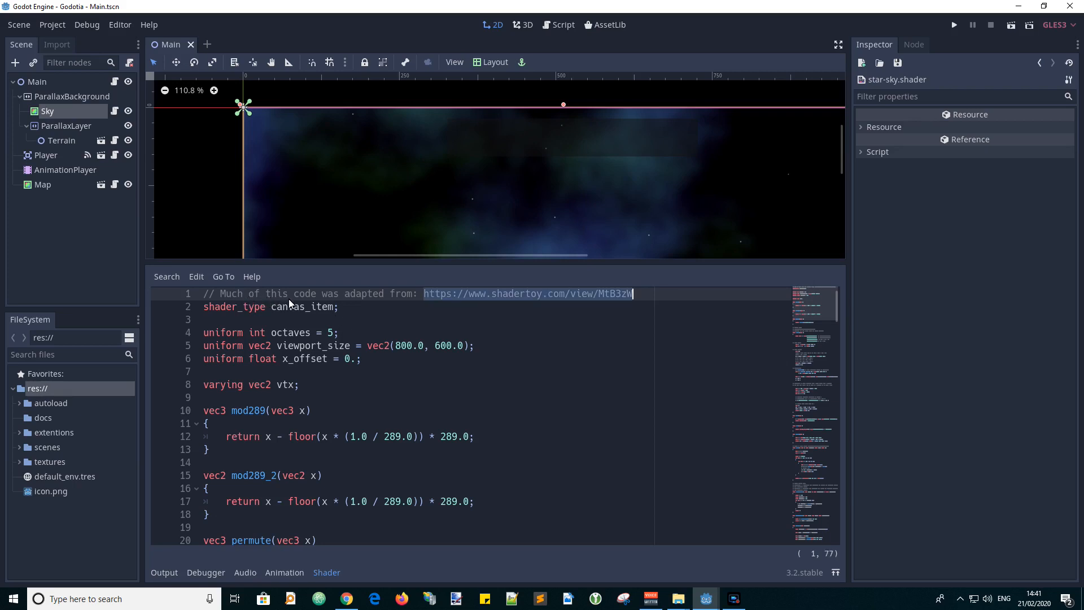
pyautogui.moveTo(369, 306)
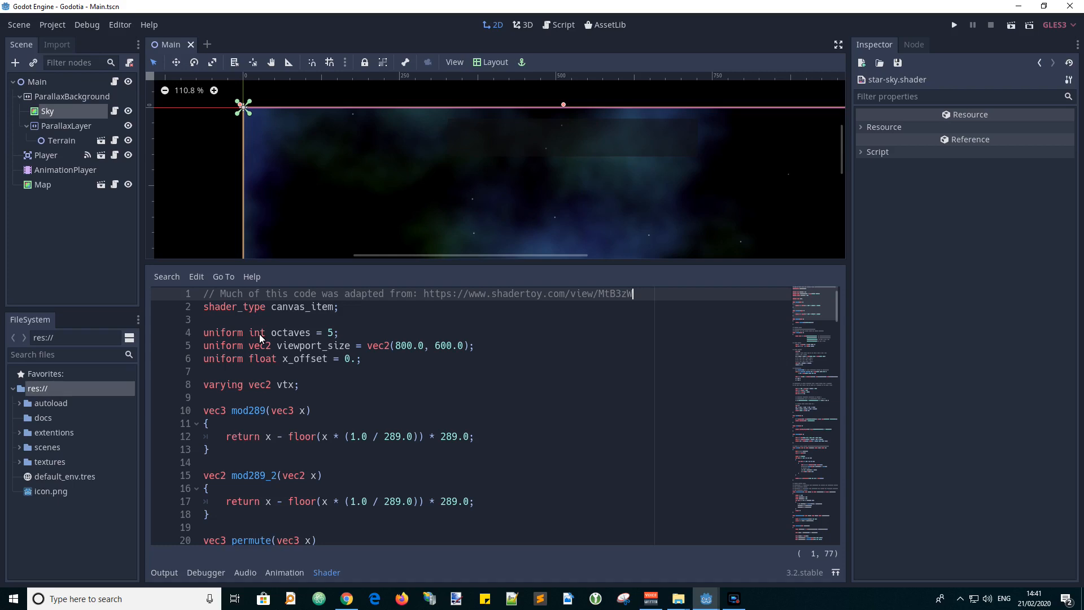
pyautogui.doubleClick(234, 306)
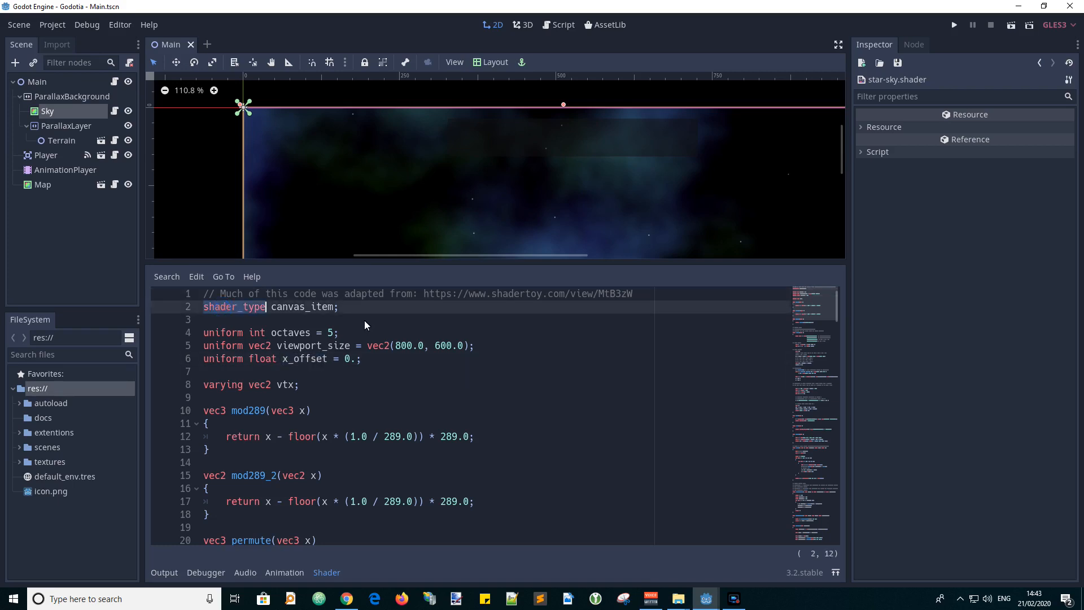
pyautogui.moveTo(274, 316)
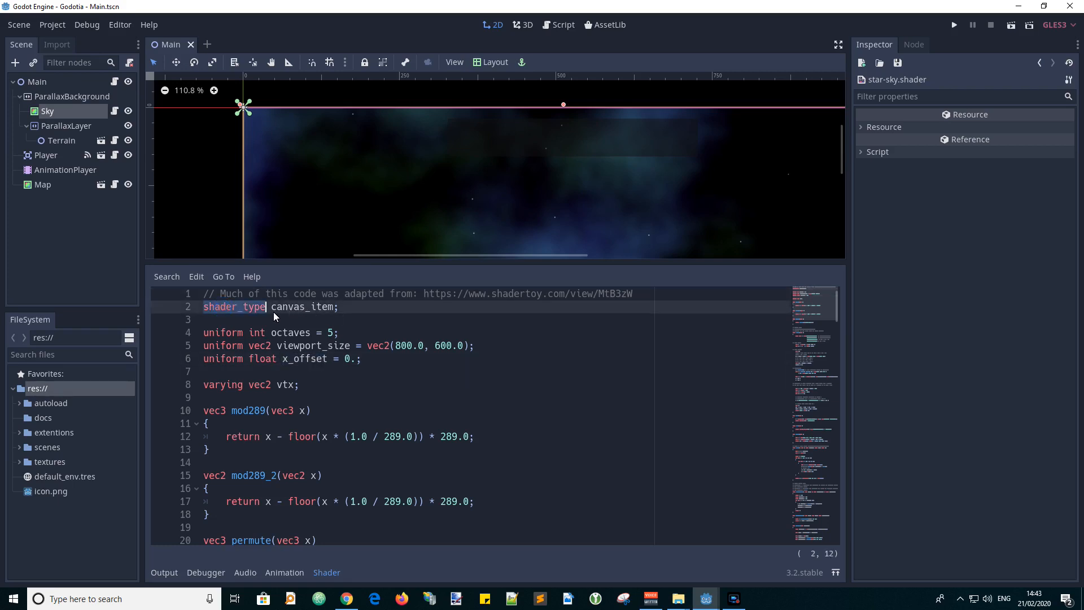
pyautogui.doubleClick(297, 306)
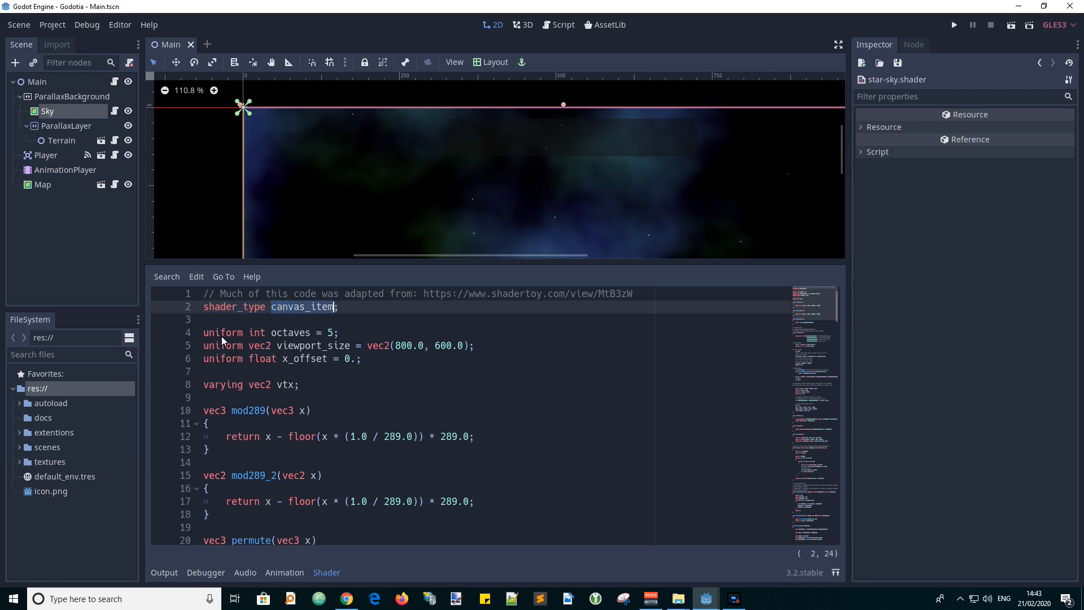
pyautogui.doubleClick(222, 332)
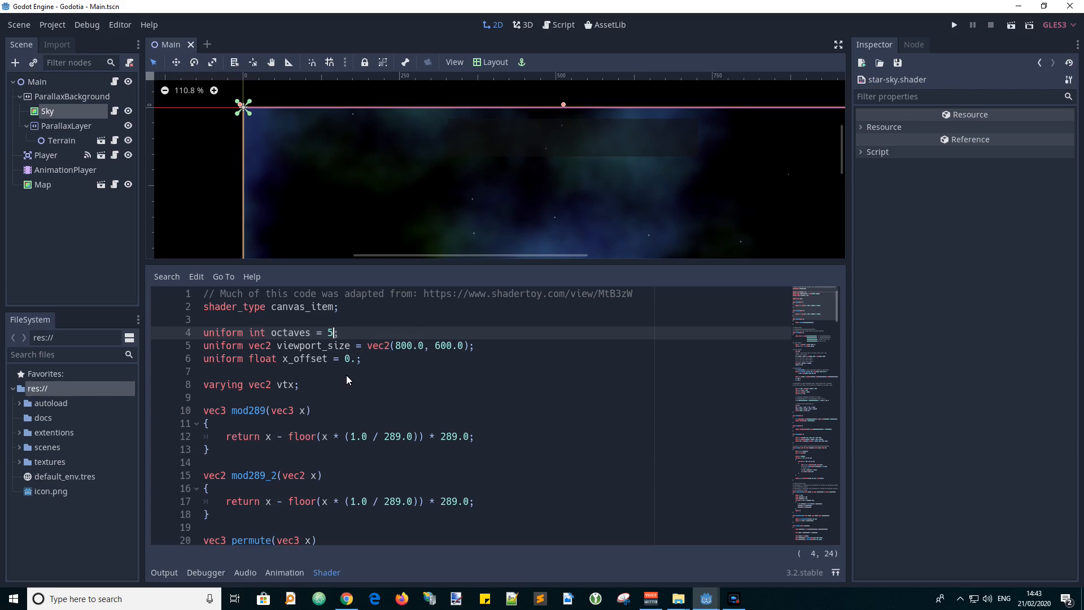
pyautogui.moveTo(275, 357)
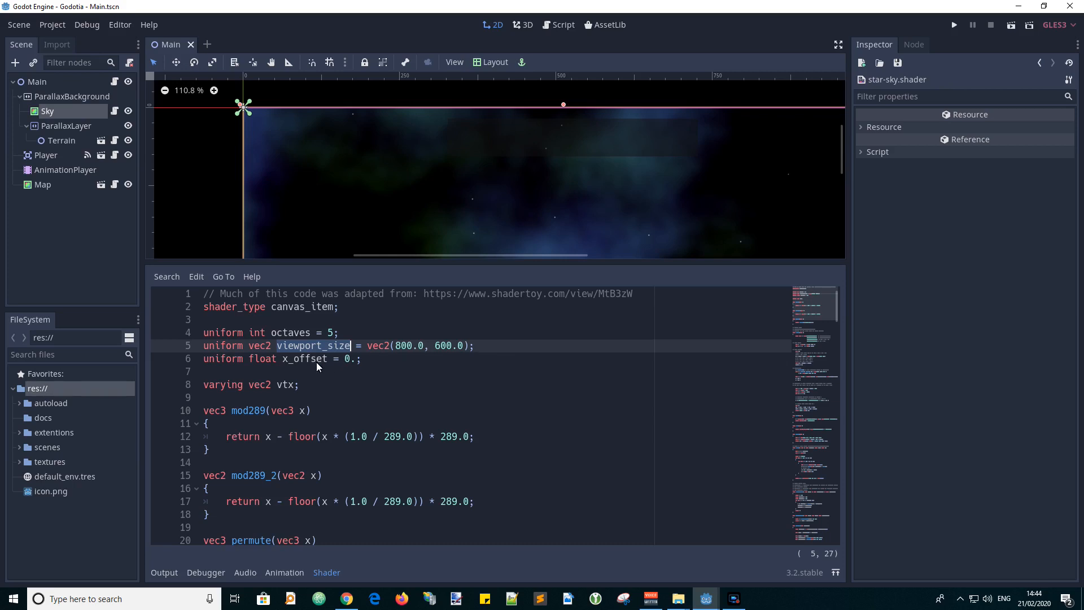
pyautogui.doubleClick(303, 358)
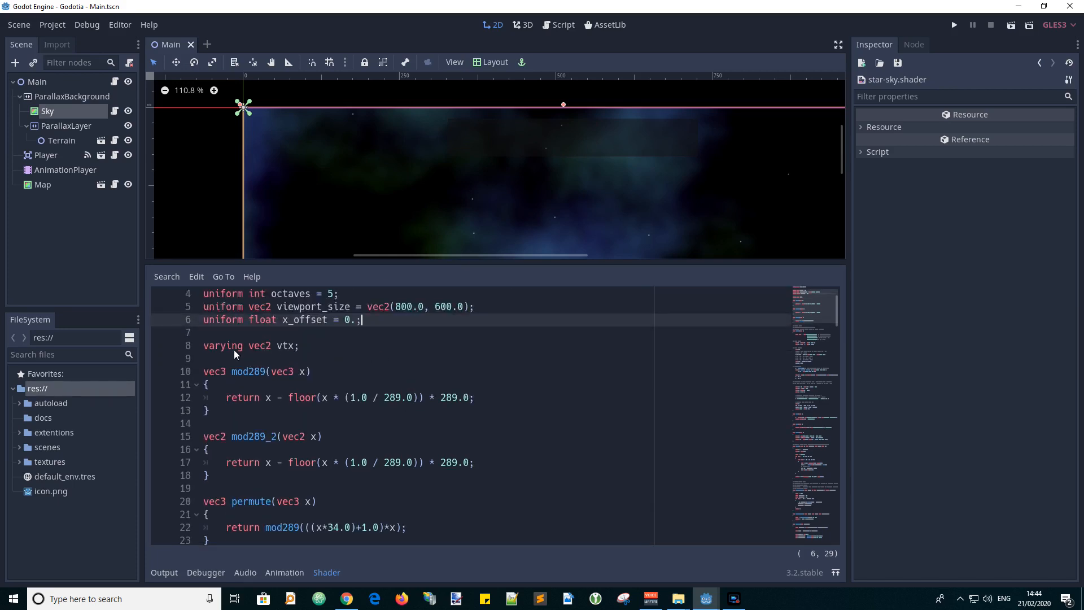
pyautogui.doubleClick(222, 346)
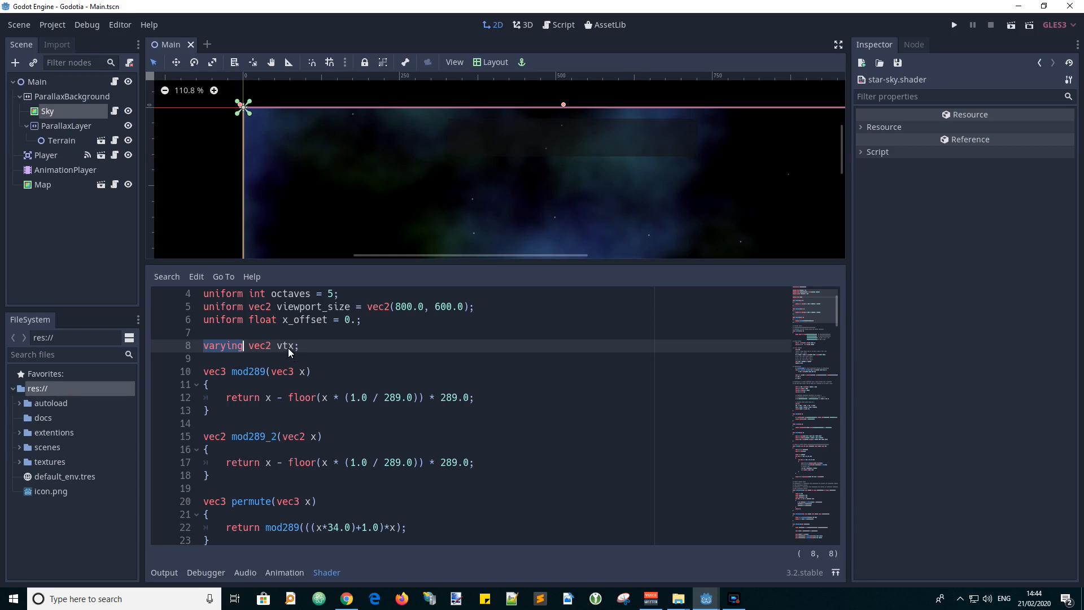
pyautogui.doubleClick(284, 345)
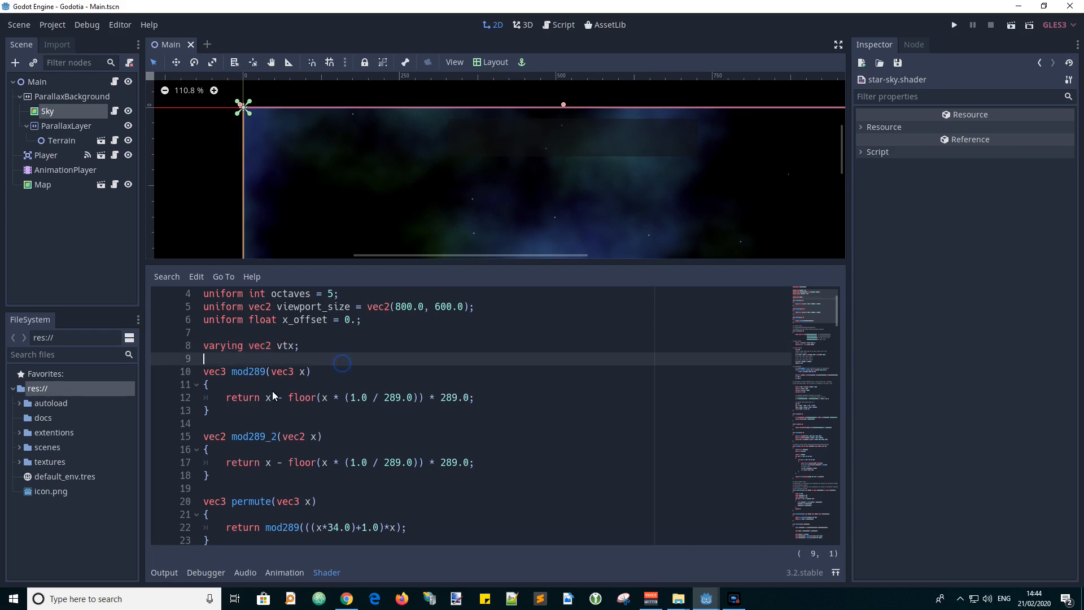
pyautogui.click(248, 372)
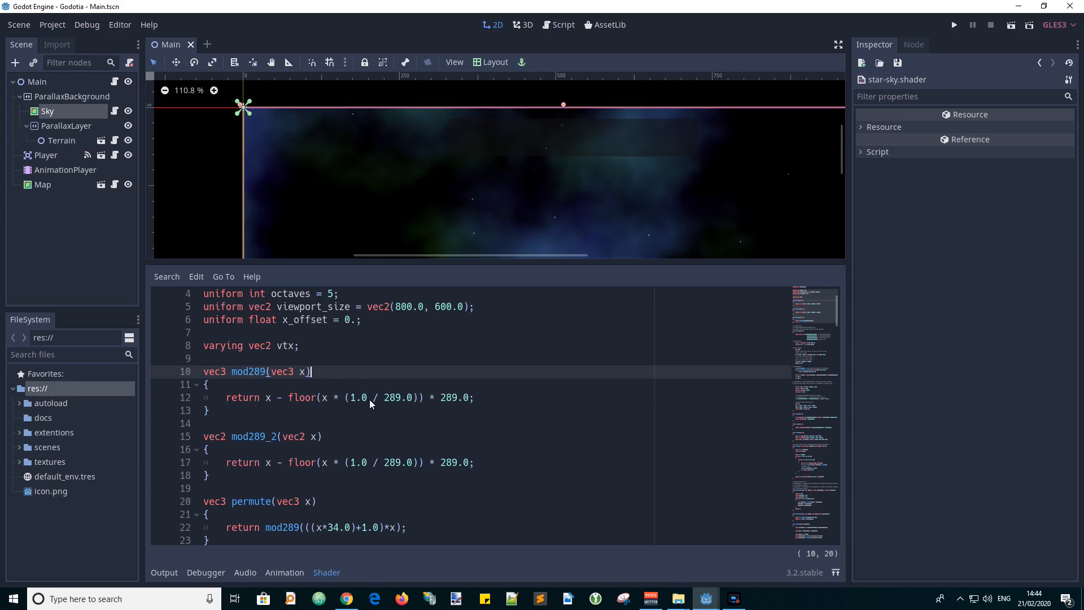
pyautogui.moveTo(392, 400)
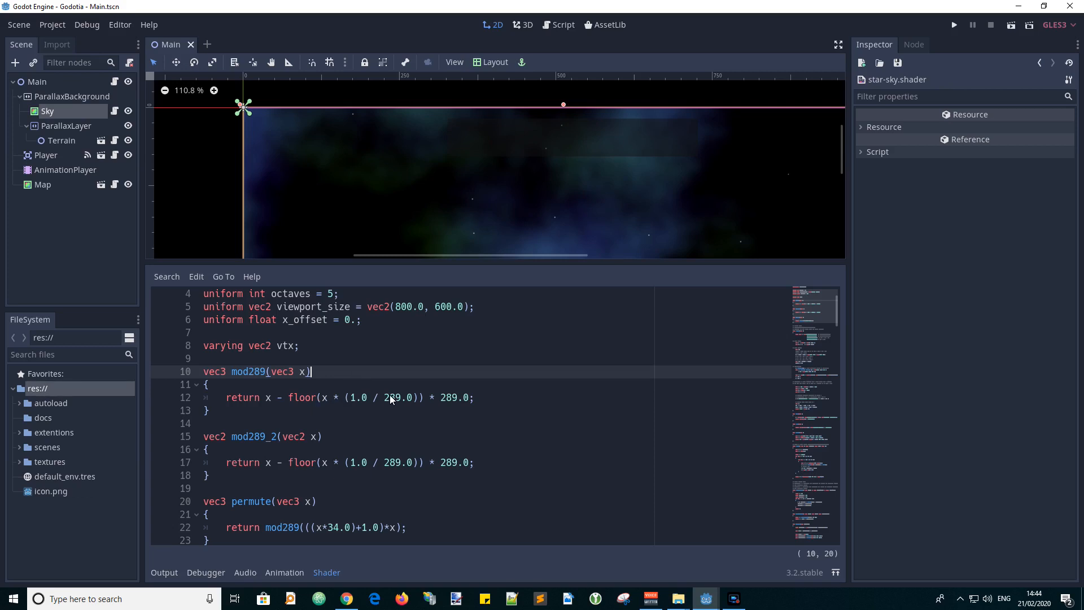
pyautogui.moveTo(505, 418)
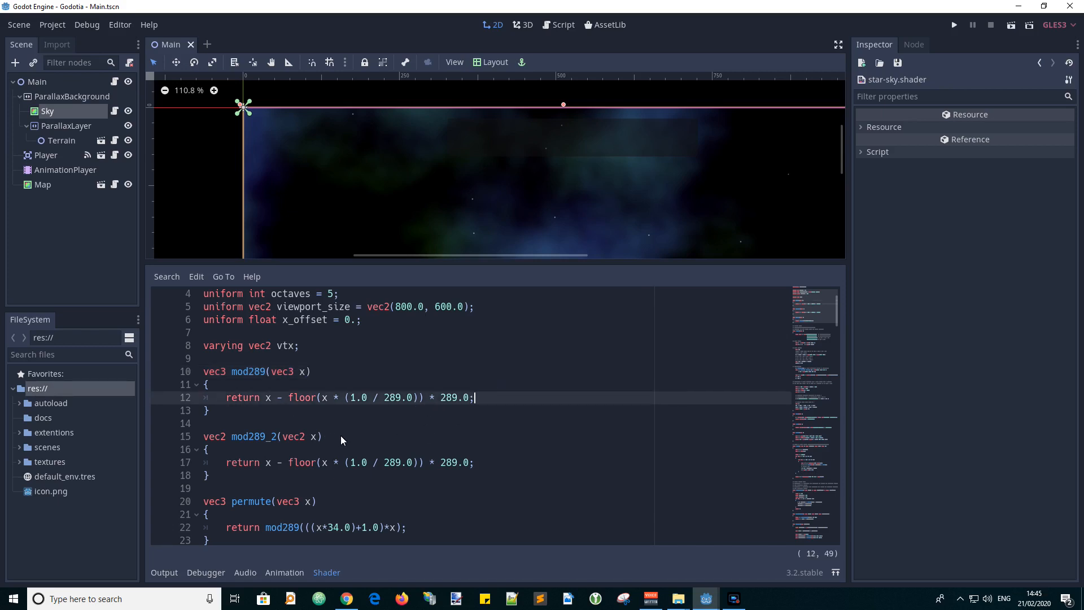
pyautogui.moveTo(280, 381)
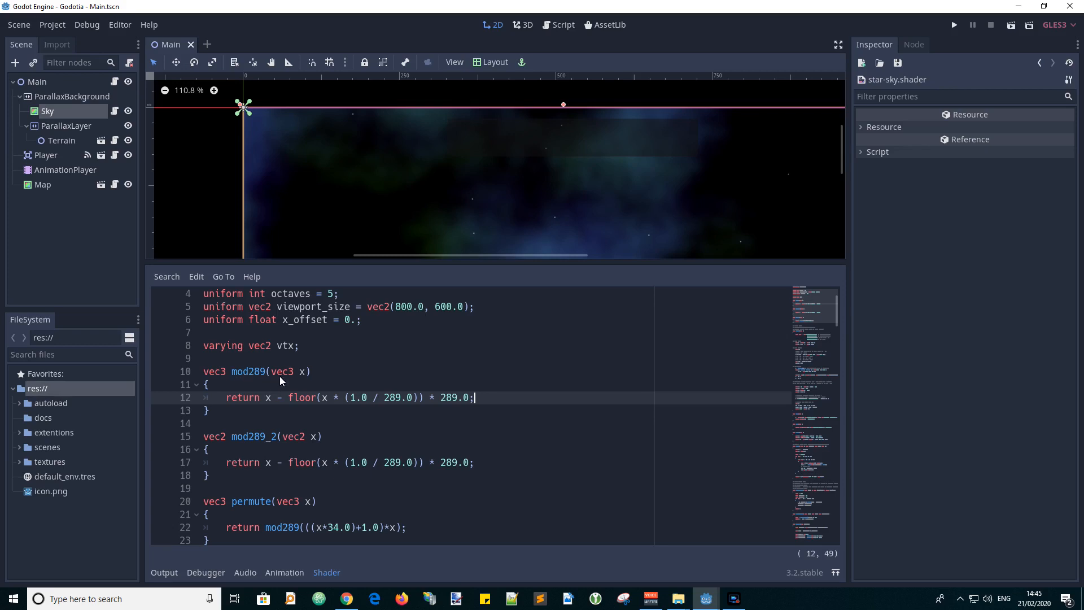
pyautogui.doubleClick(280, 371)
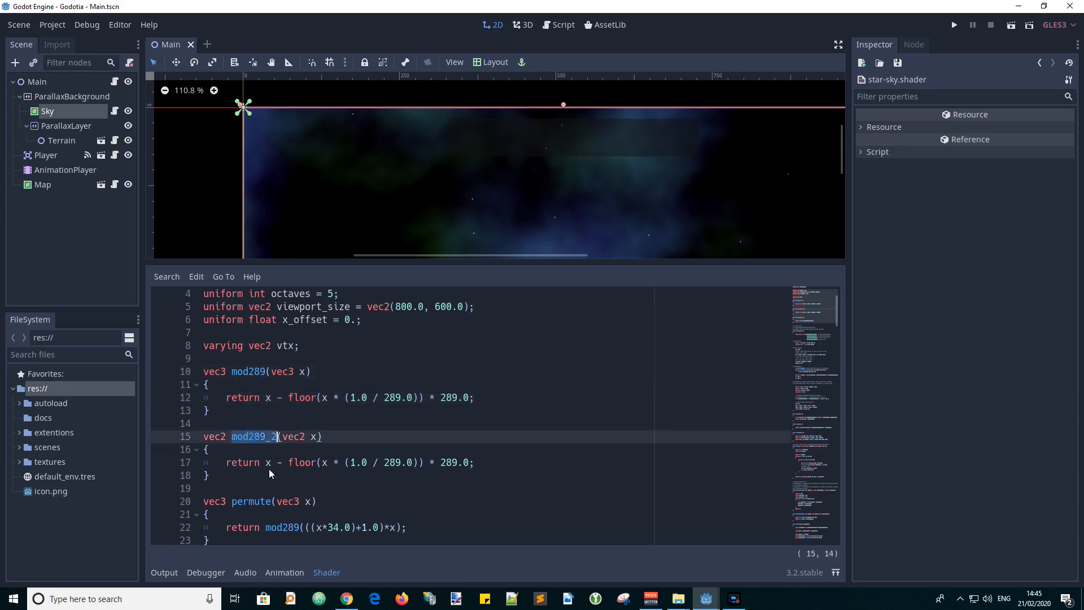
pyautogui.doubleClick(293, 435)
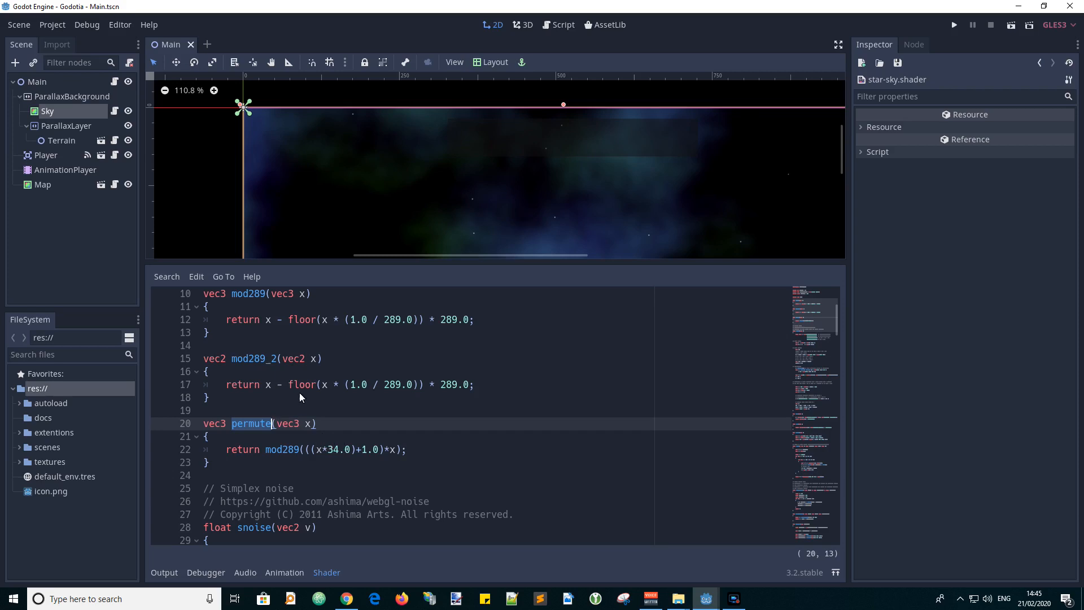
pyautogui.moveTo(282, 367)
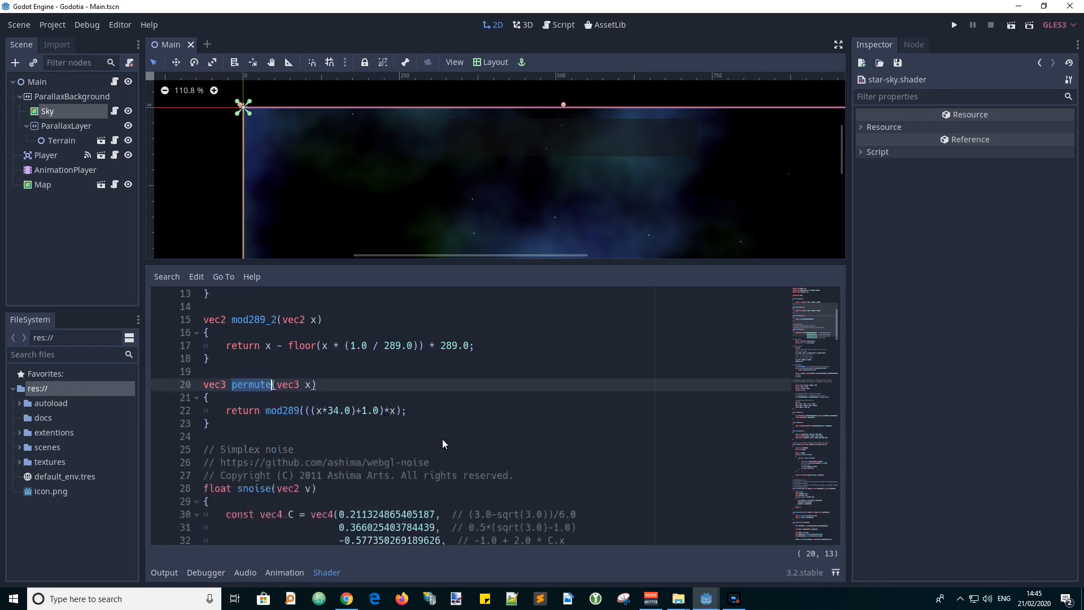
pyautogui.scroll(-3)
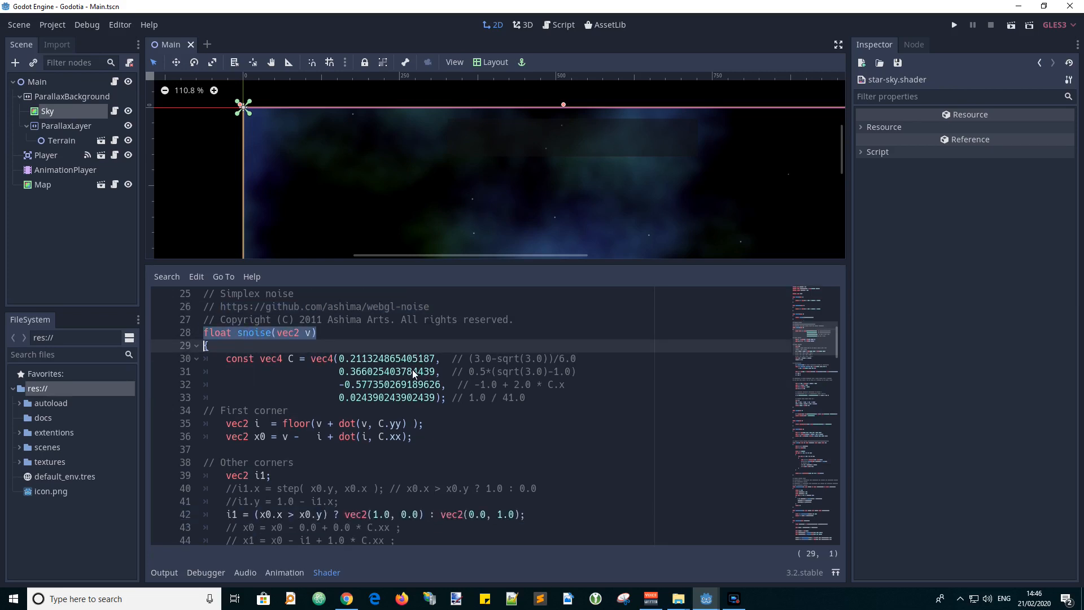
pyautogui.scroll(-3)
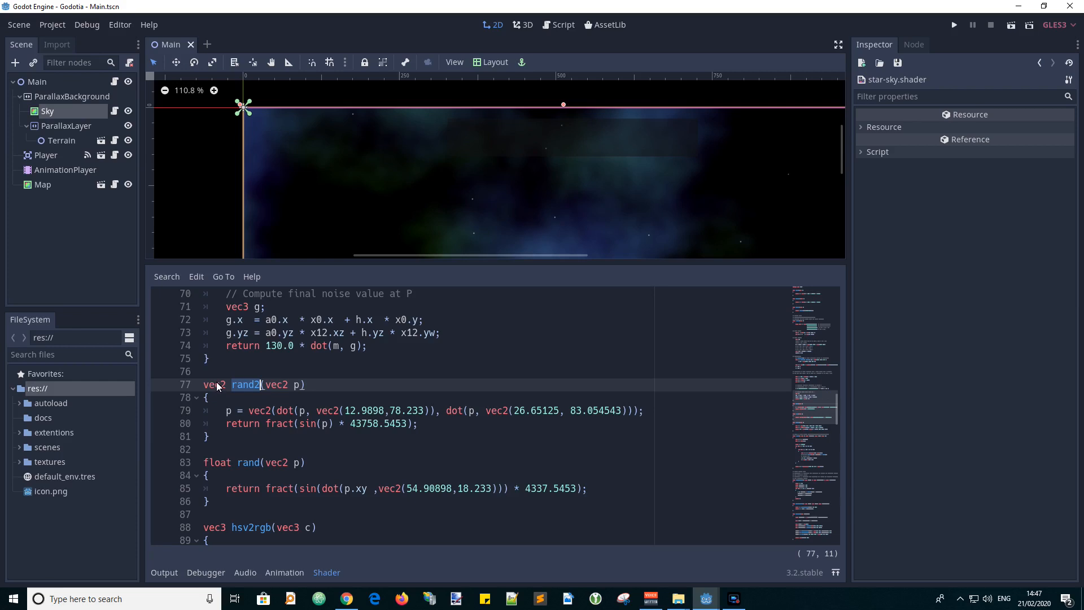
pyautogui.moveTo(290, 410)
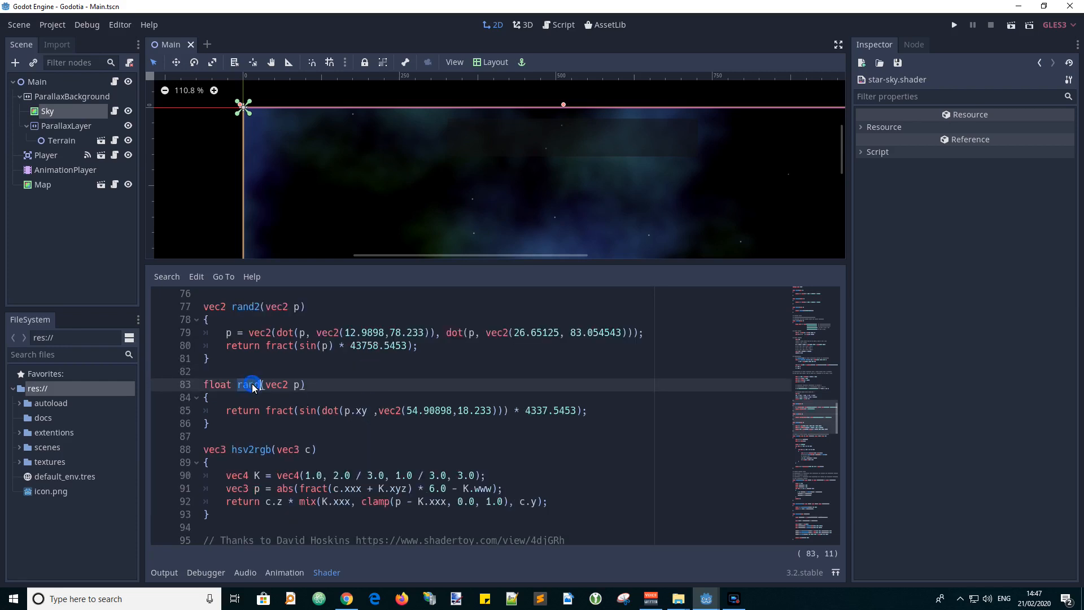
pyautogui.doubleClick(248, 383)
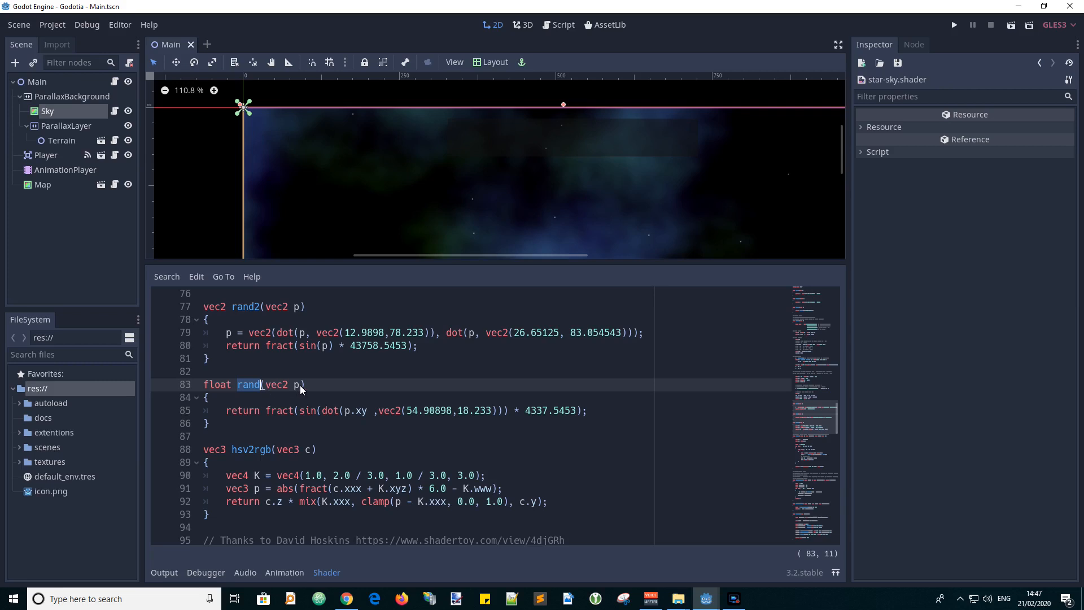
pyautogui.moveTo(223, 393)
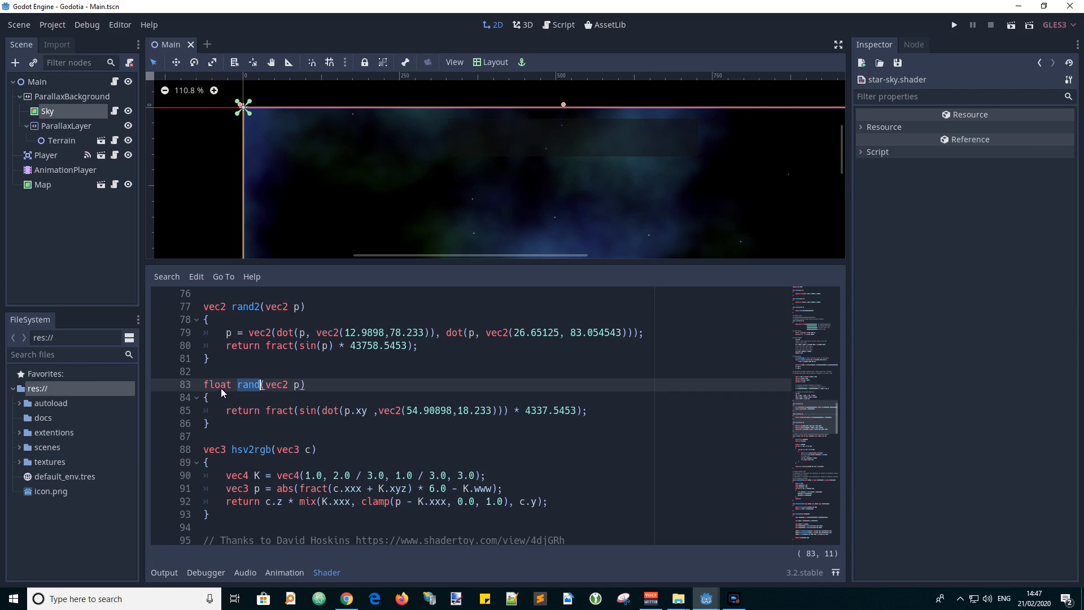
pyautogui.moveTo(226, 395)
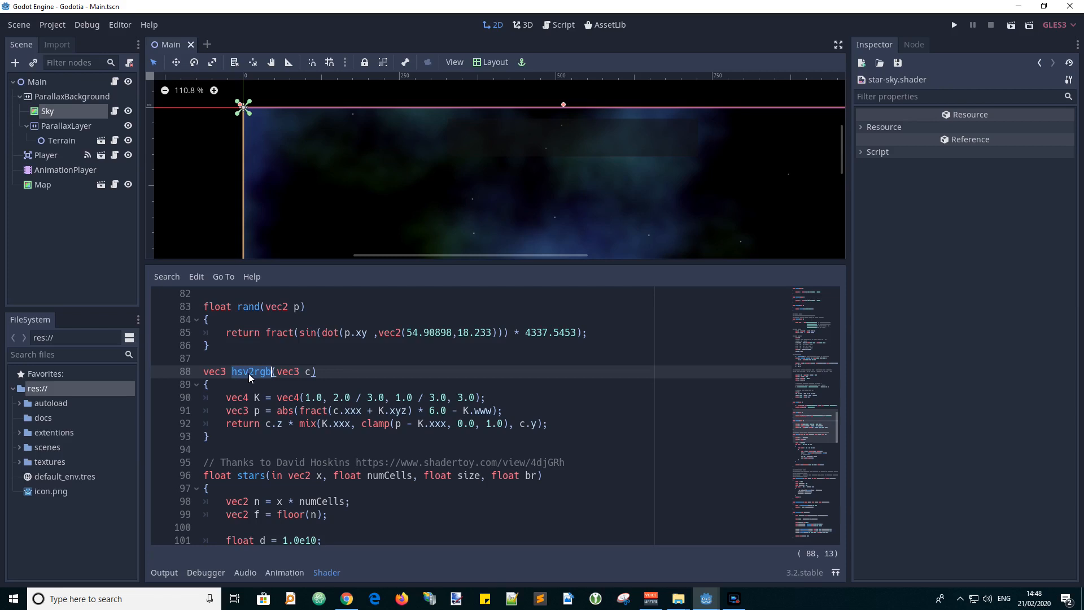
pyautogui.moveTo(399, 370)
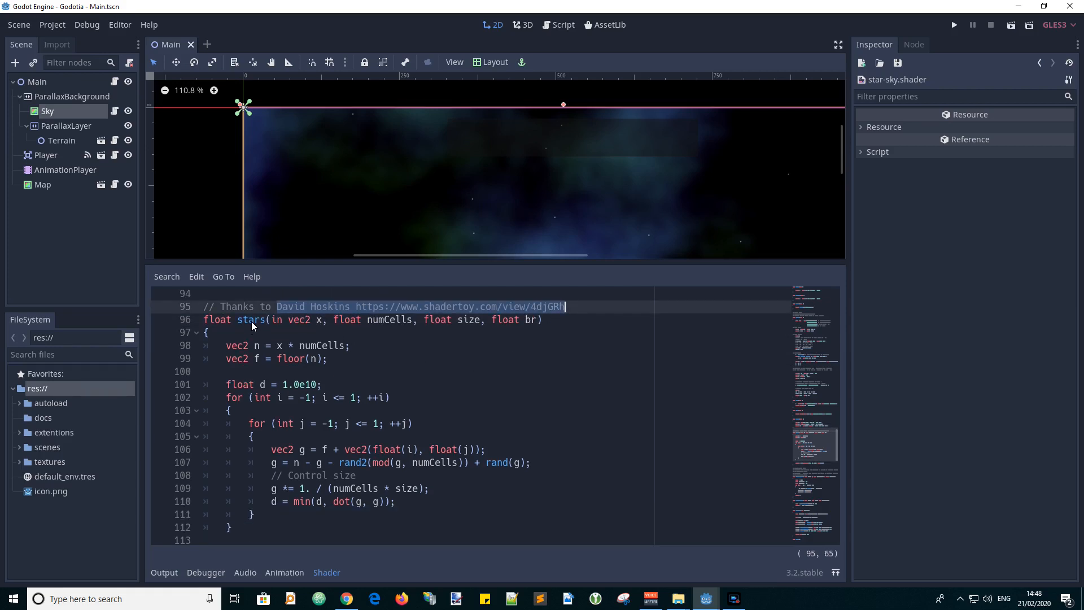
pyautogui.click(210, 332)
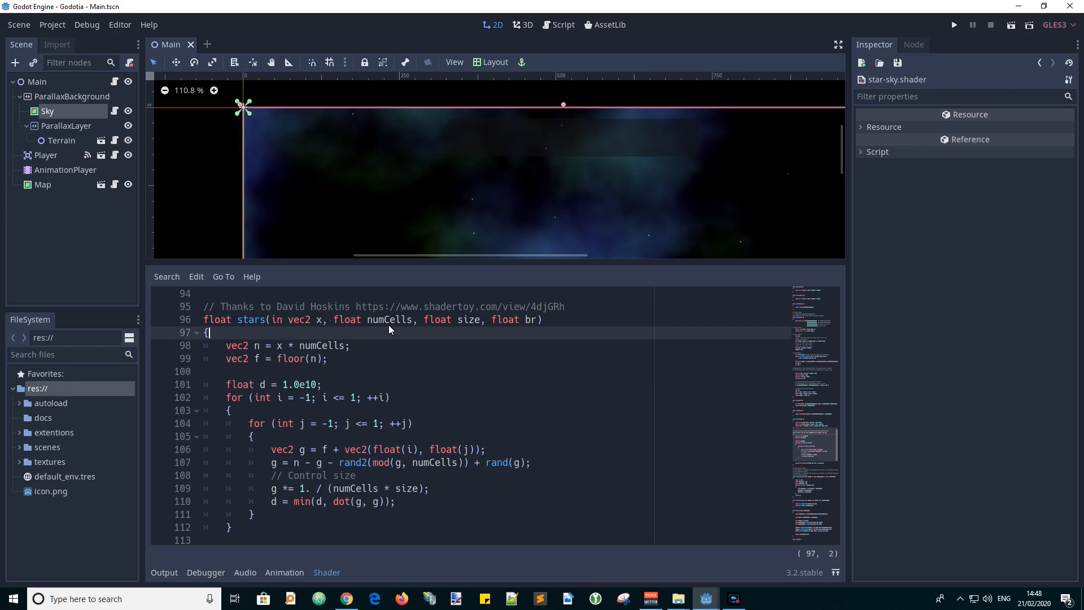
pyautogui.doubleClick(389, 319)
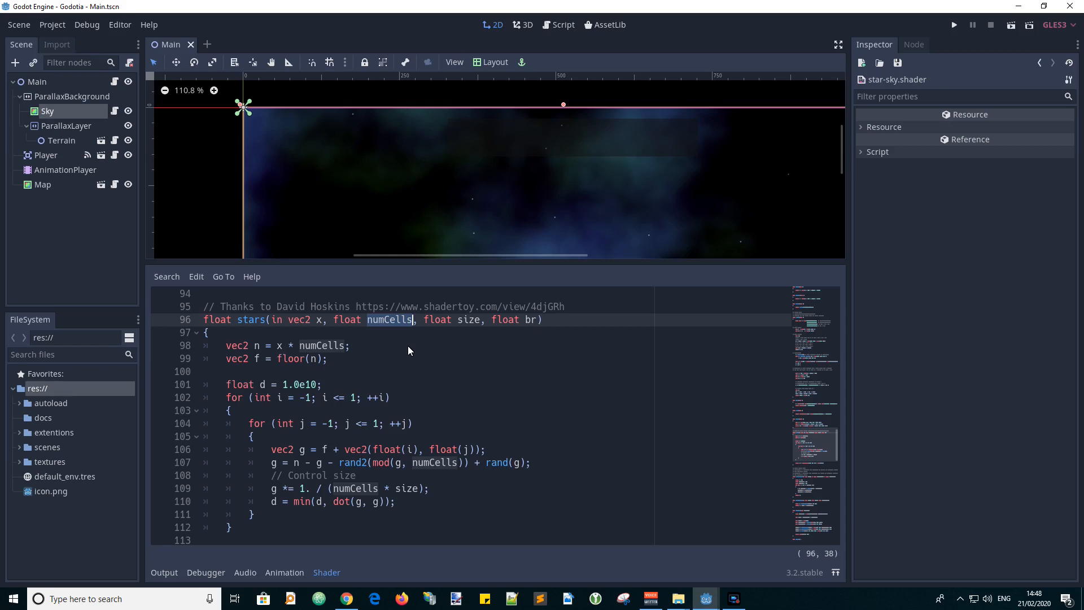
pyautogui.doubleClick(468, 319)
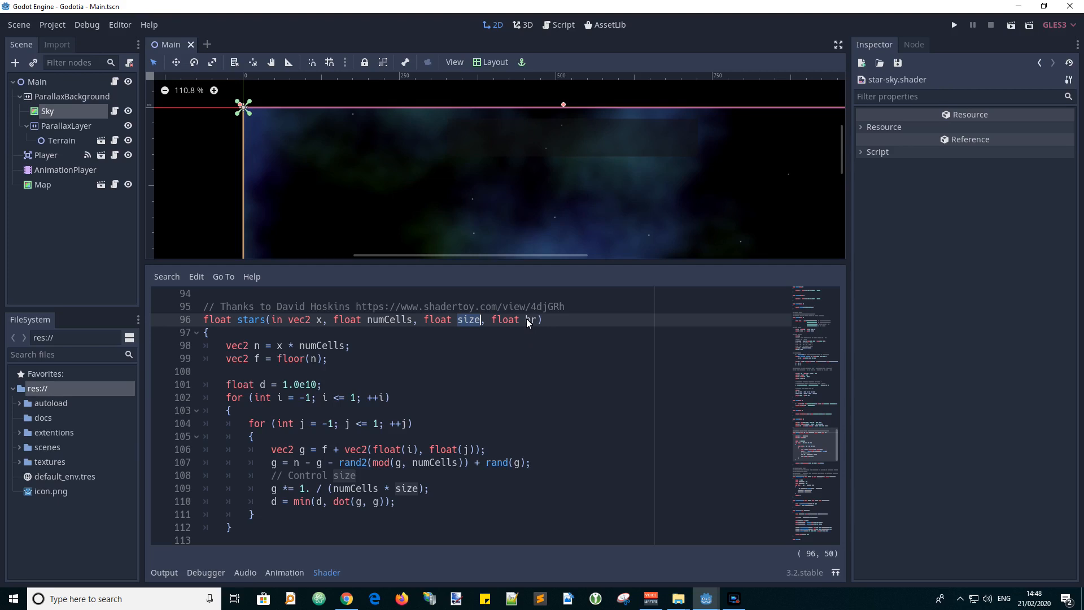
pyautogui.scroll(-3)
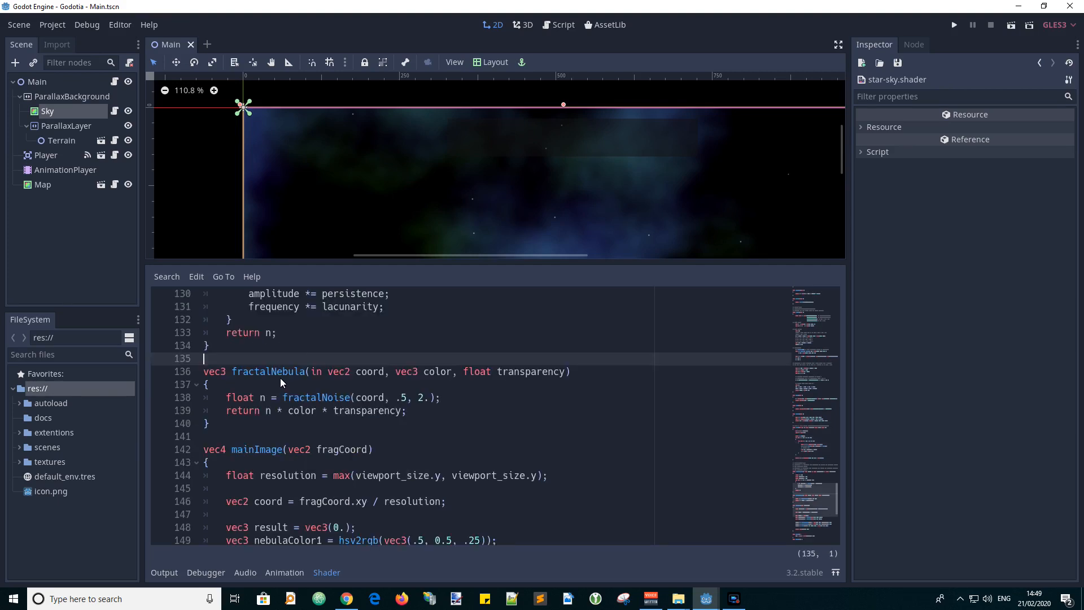
pyautogui.doubleClick(269, 371)
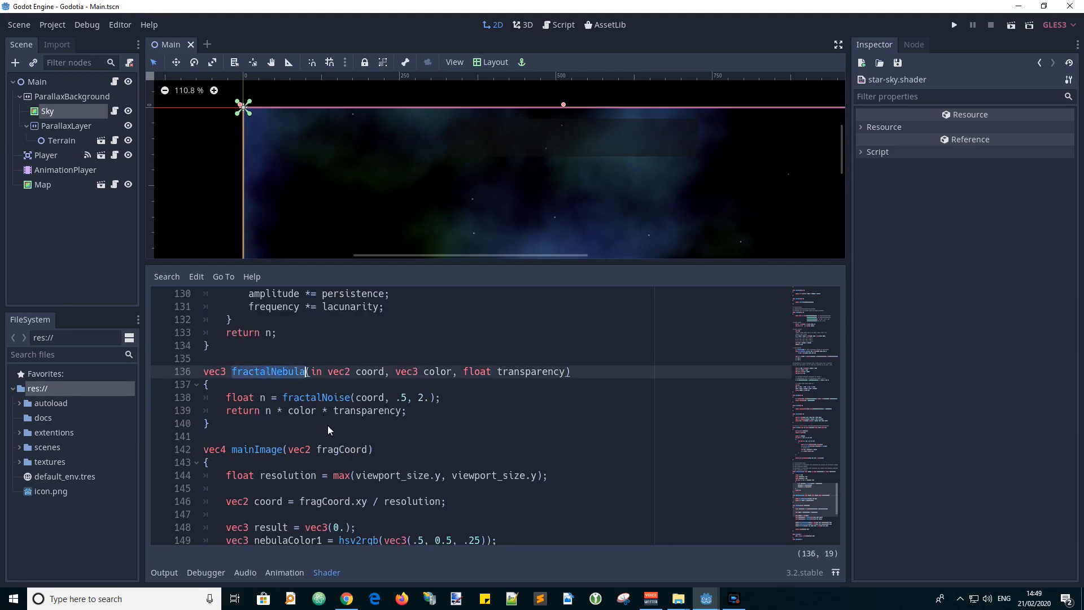
pyautogui.moveTo(371, 377)
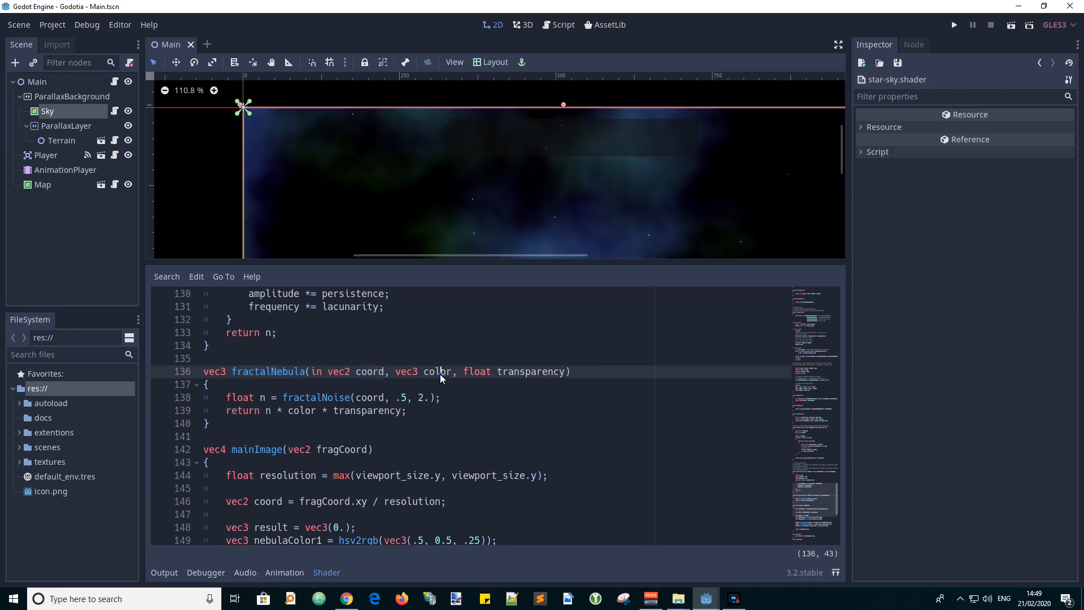
pyautogui.doubleClick(436, 371)
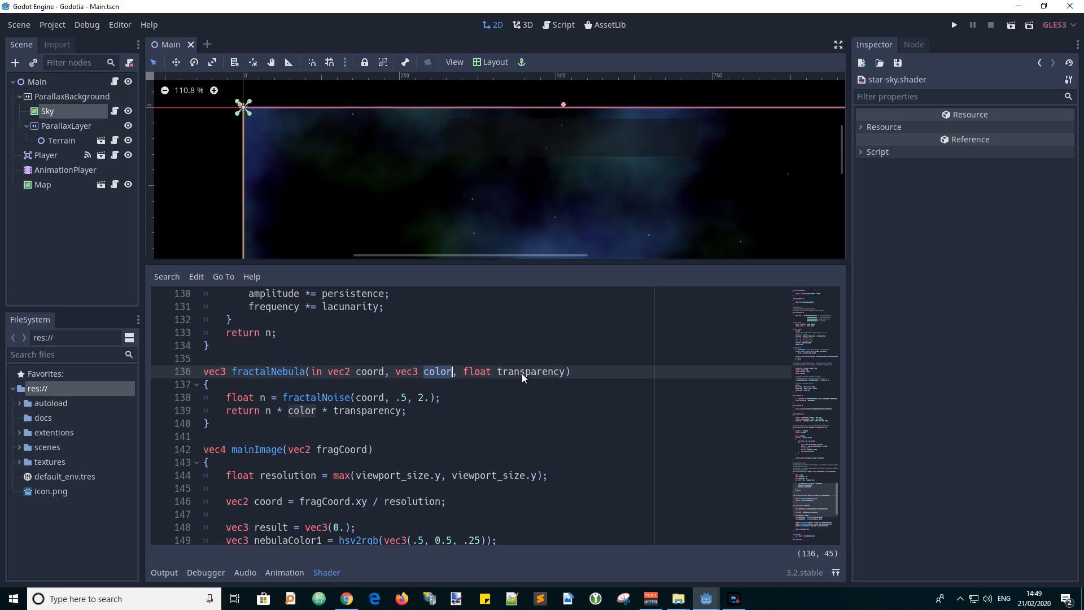
pyautogui.doubleClick(531, 372)
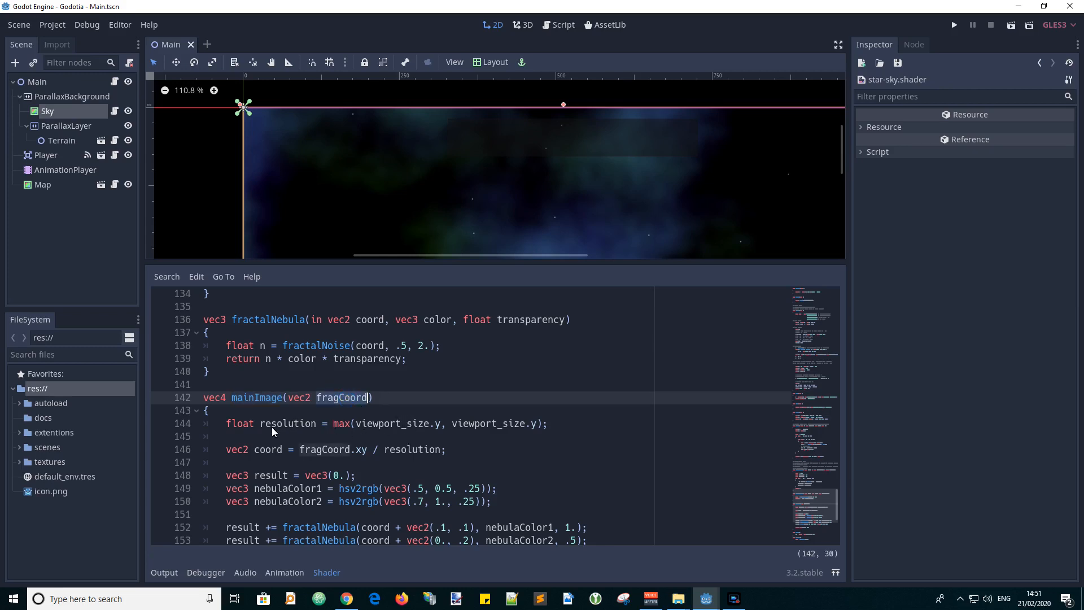
pyautogui.doubleClick(288, 423)
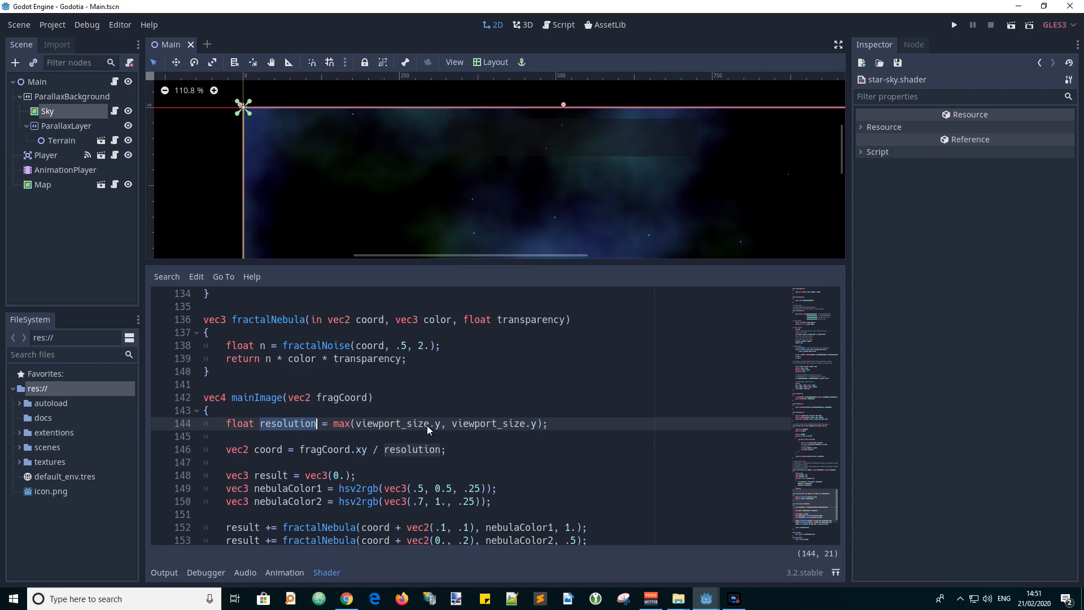
pyautogui.moveTo(442, 430)
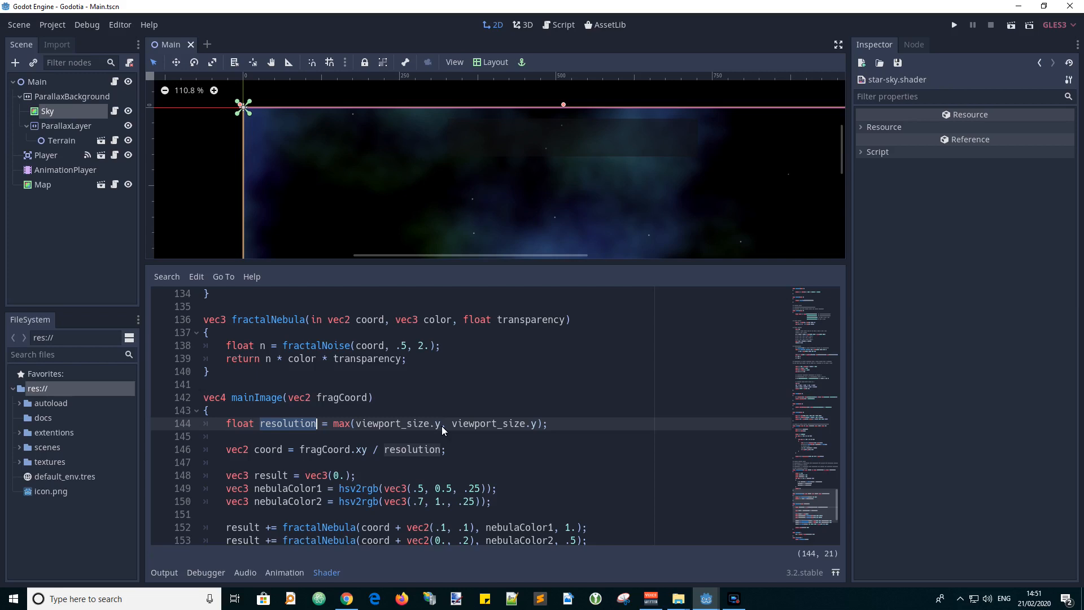
# - Change the first viewport_size.y in mainImage's max() to viewport_size.x, then review coord
pyautogui.click(440, 423)
pyautogui.write('x')
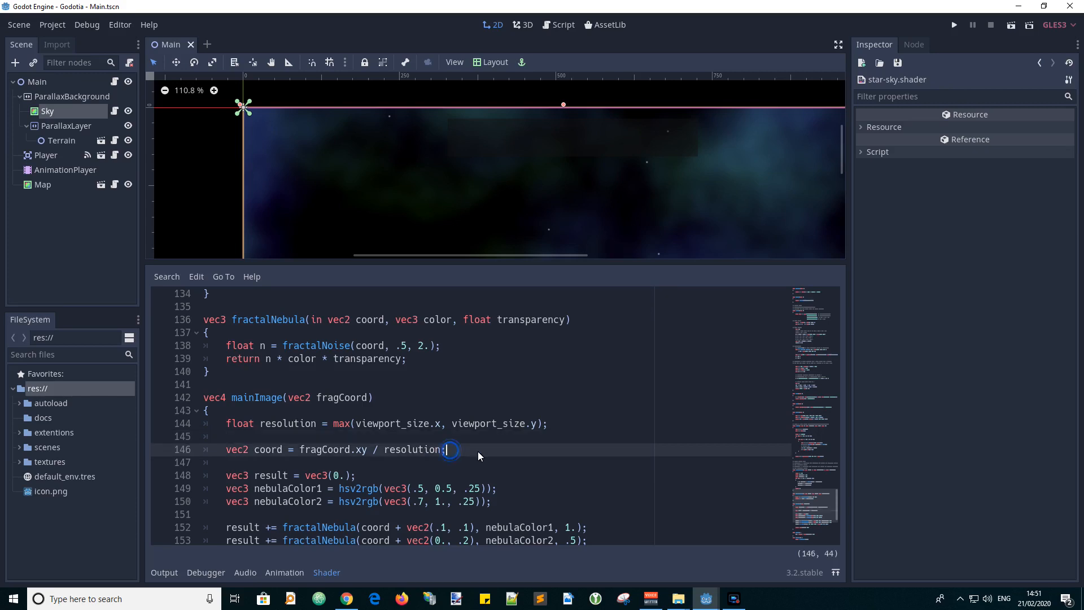
pyautogui.doubleClick(266, 449)
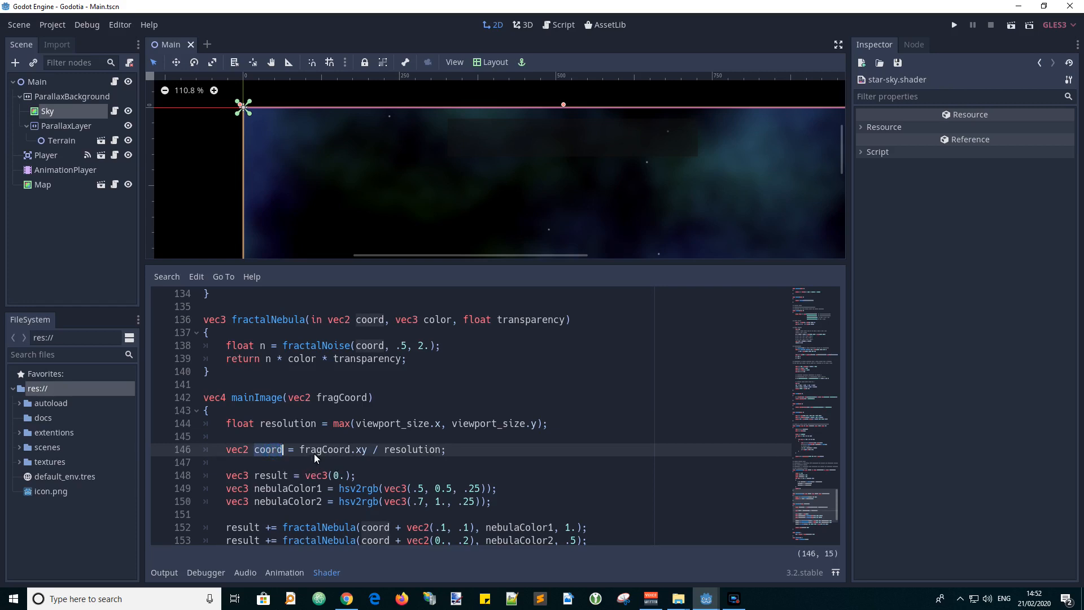
pyautogui.moveTo(353, 460)
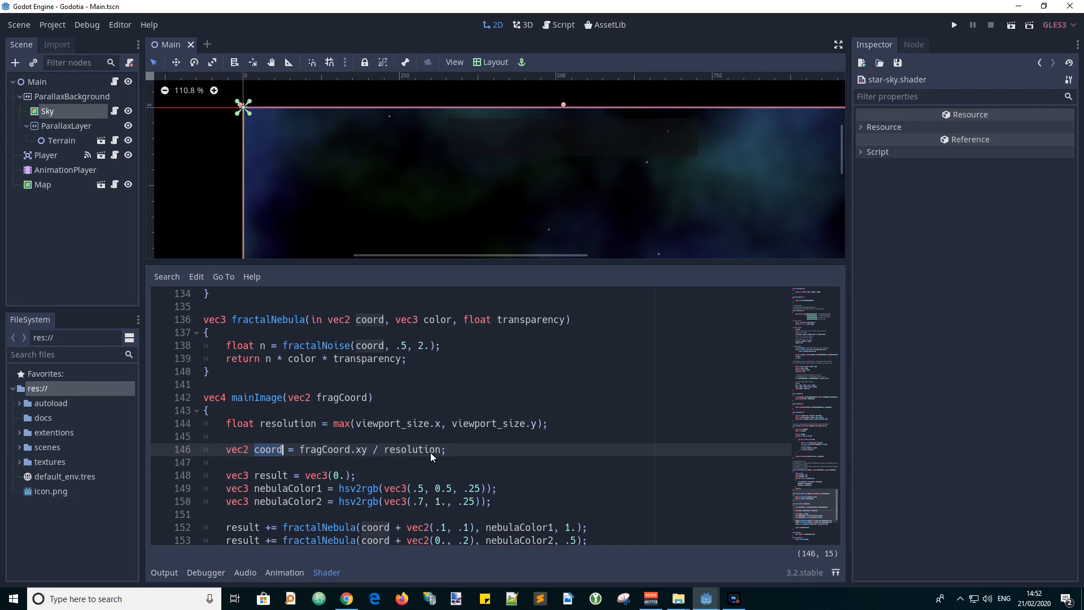
pyautogui.scroll(-3)
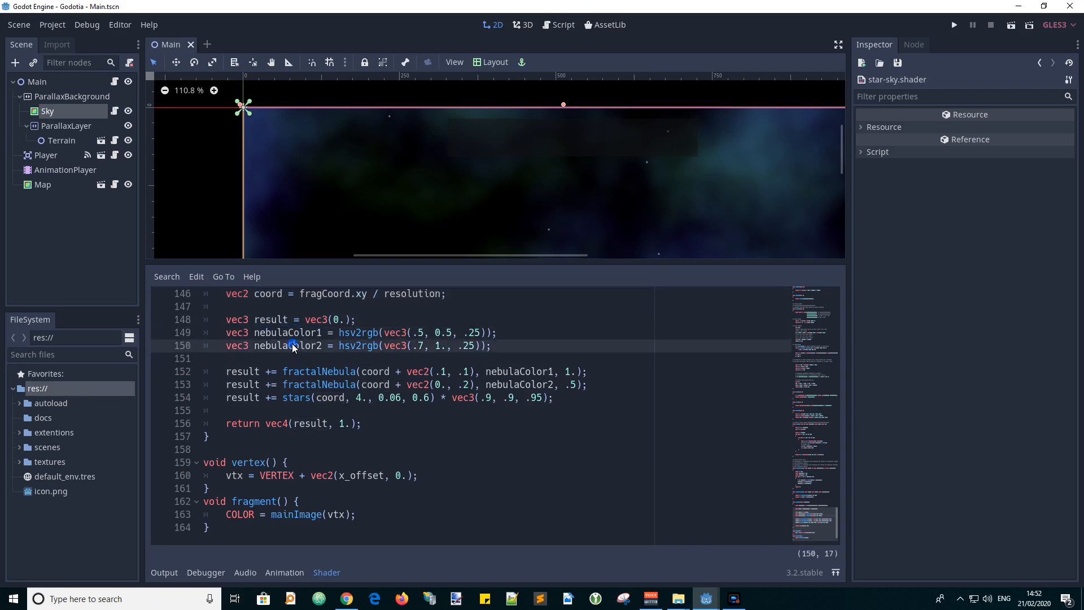
# - Review the fractalNebula call and highlight the start of the vertex function
pyautogui.click(204, 358)
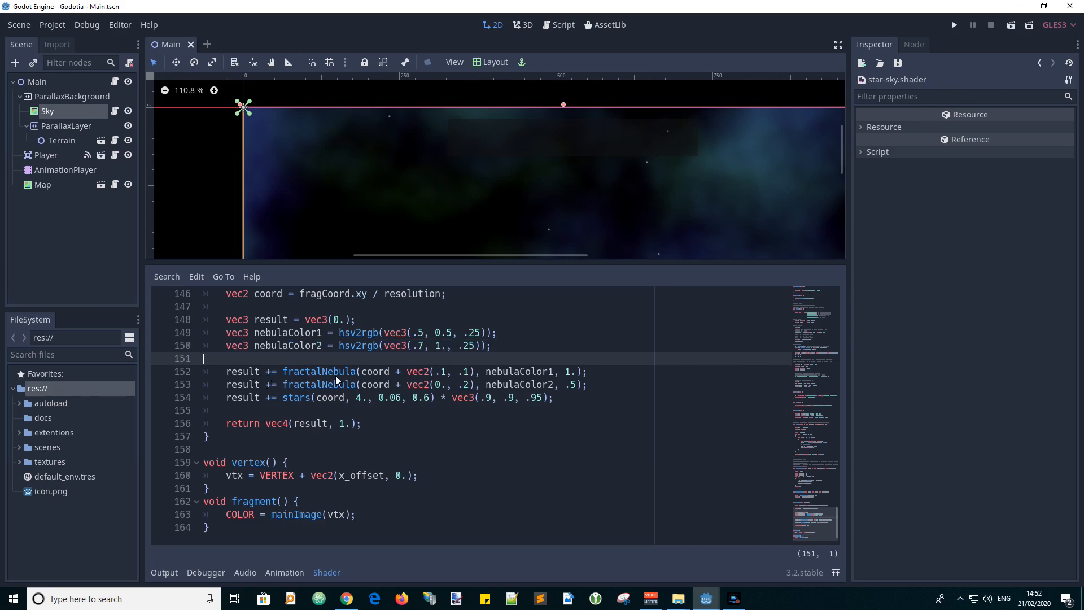
pyautogui.doubleClick(319, 372)
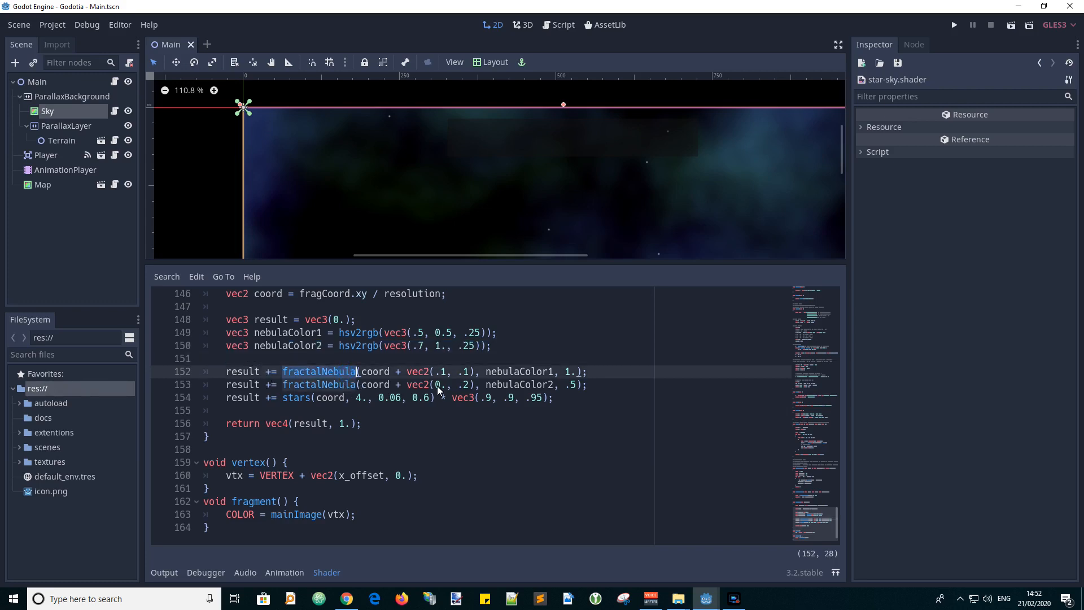
pyautogui.click(338, 384)
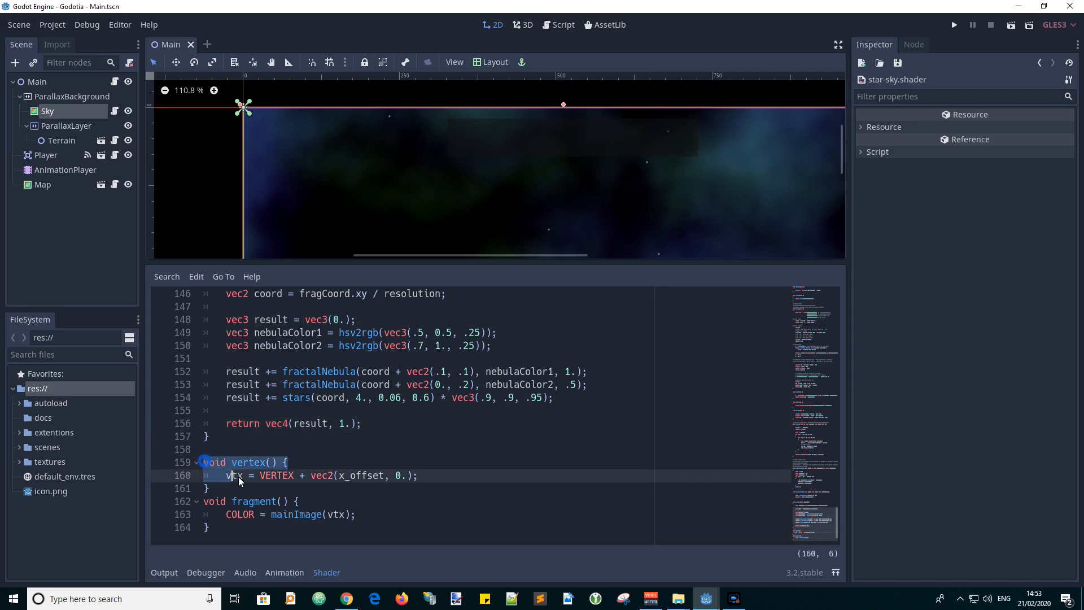
pyautogui.moveTo(235, 475); pyautogui.dragTo(210, 527)
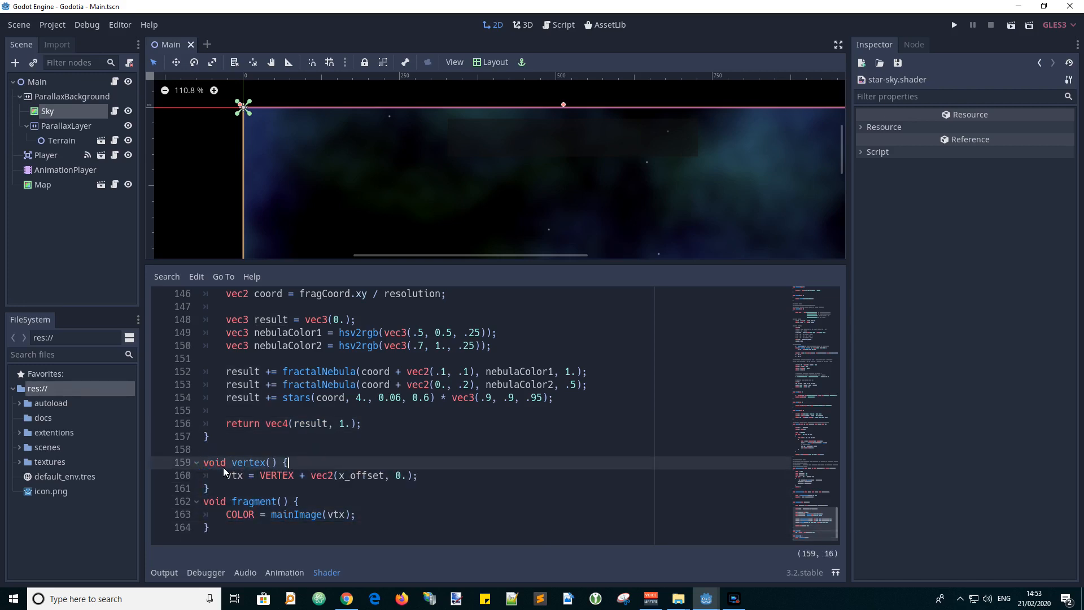
pyautogui.moveTo(259, 481)
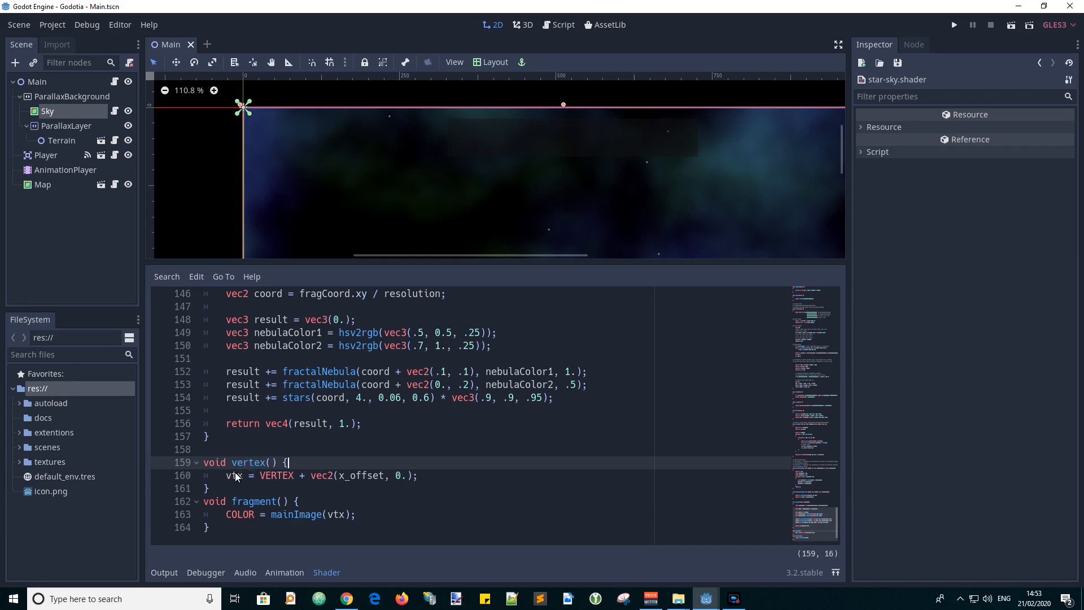
# - Walk through vtx, VERTEX, fragment and its mainImage call, leaving a blank line between vertex and fragment
pyautogui.doubleClick(235, 475)
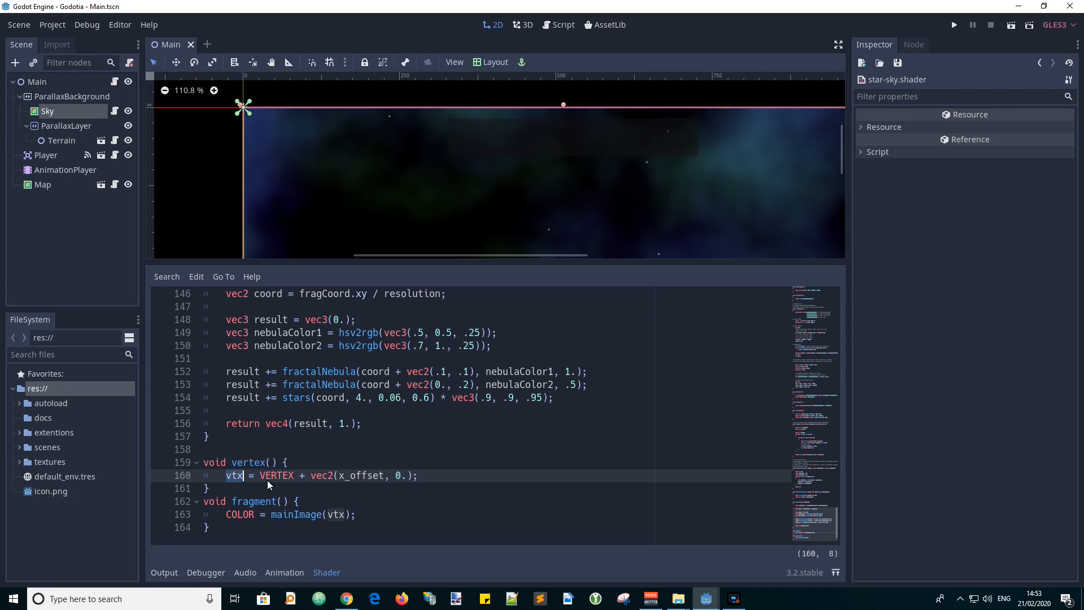
pyautogui.doubleClick(276, 475)
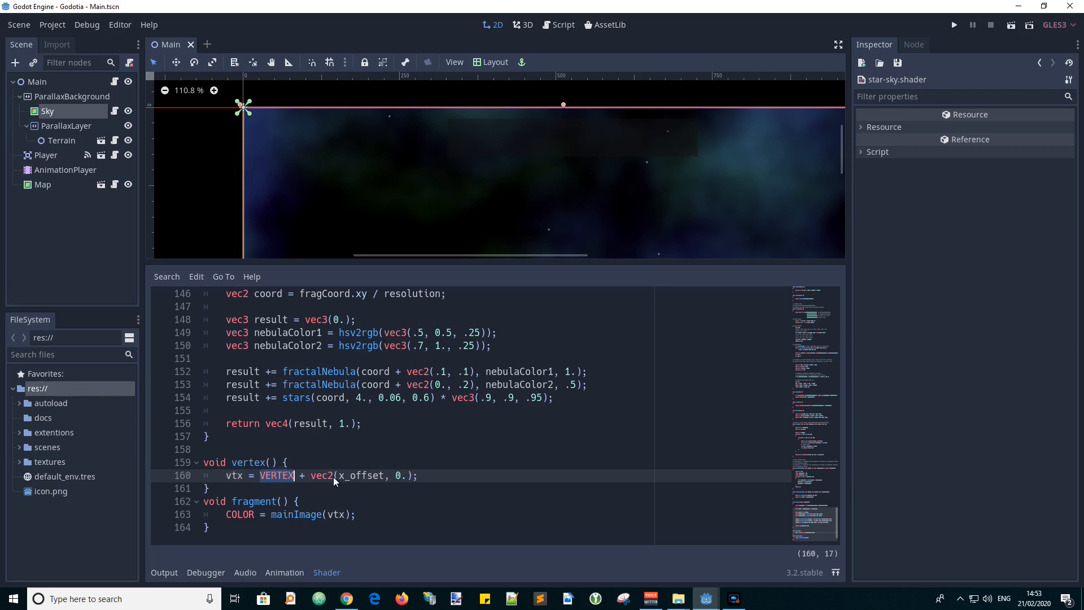
pyautogui.doubleClick(358, 475)
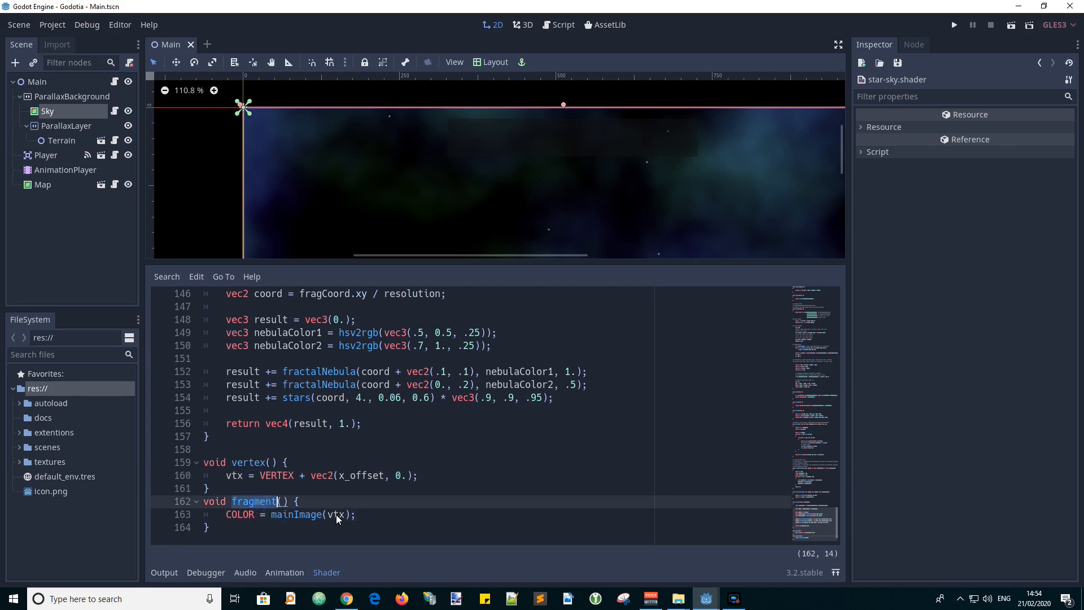
pyautogui.doubleClick(240, 514)
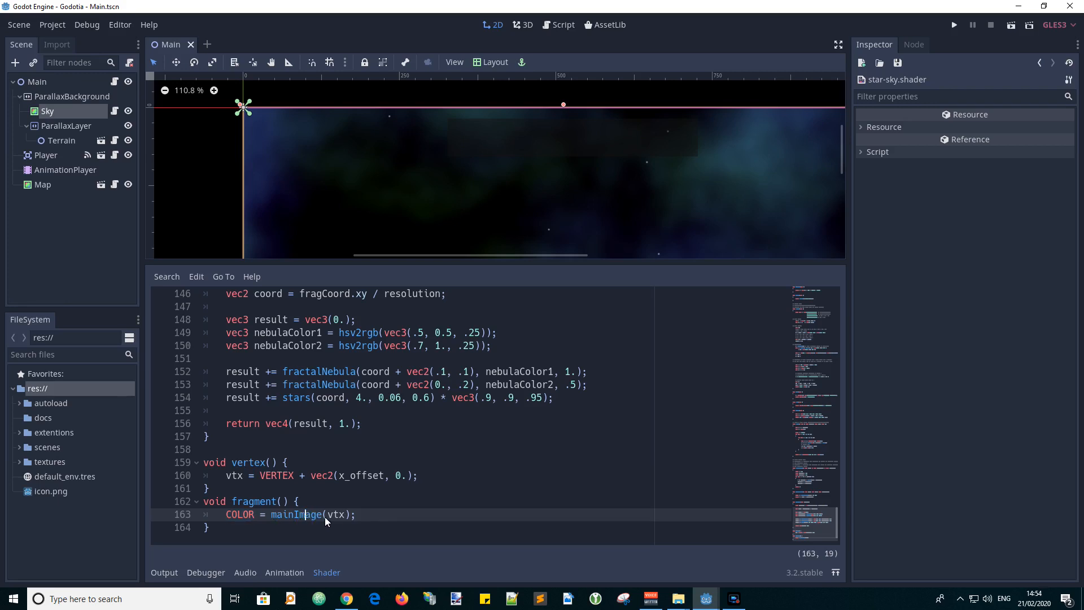
pyautogui.doubleClick(335, 515)
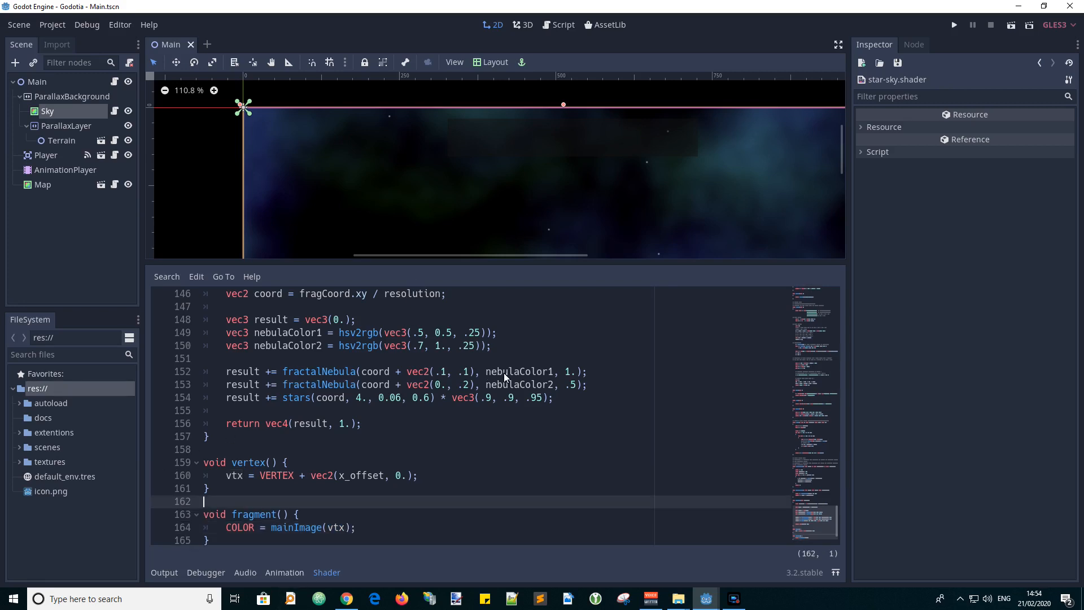
# - Save the scene and run the game with Play Scene, ending back at the Main.gd script
pyautogui.click(953, 25)
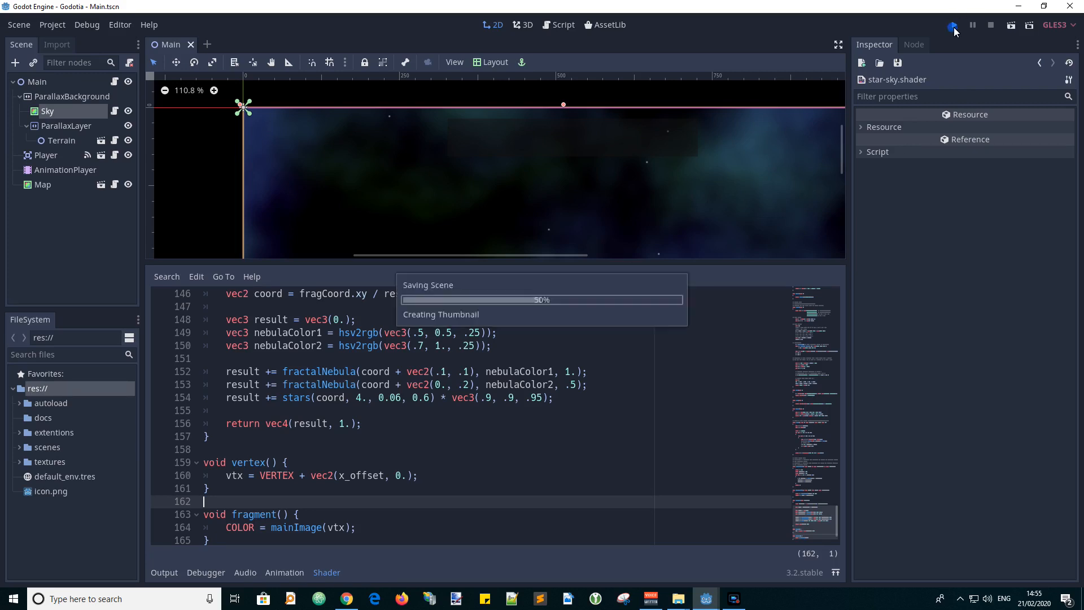
pyautogui.click(952, 24)
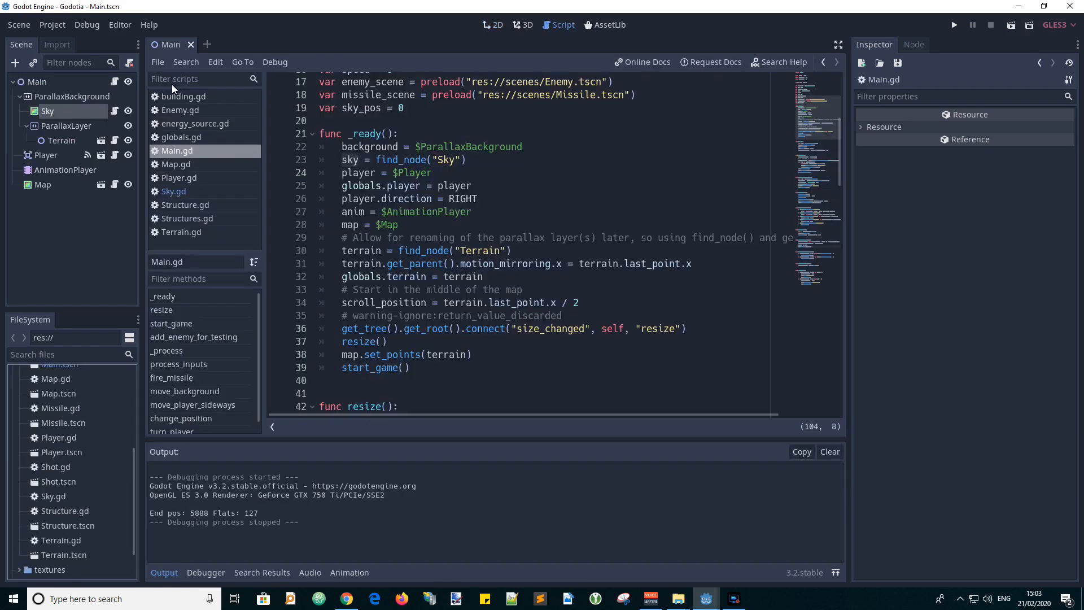
pyautogui.moveTo(107, 82)
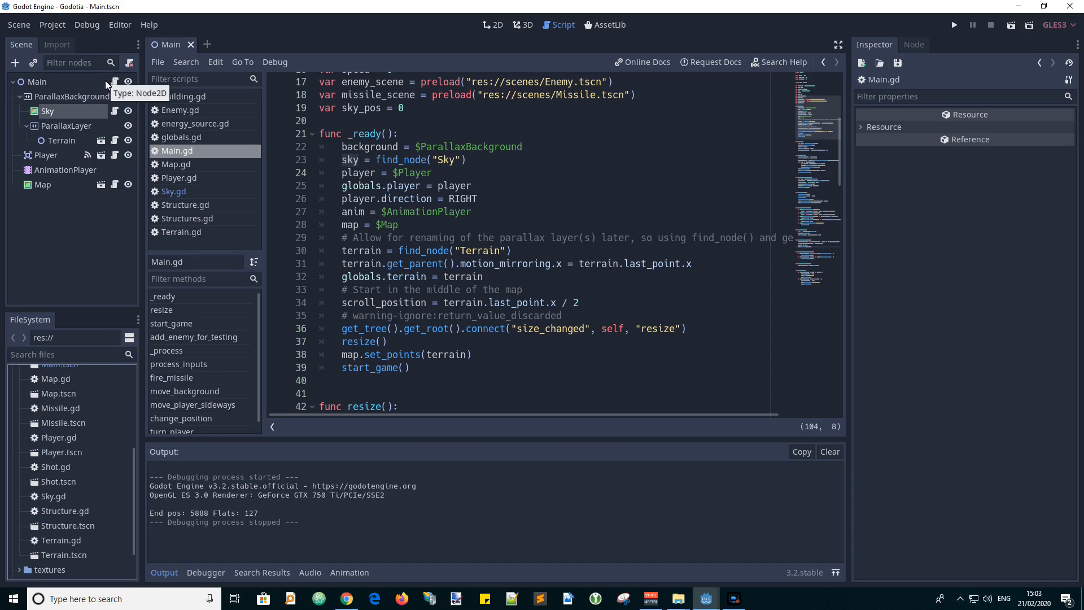
pyautogui.moveTo(95, 99)
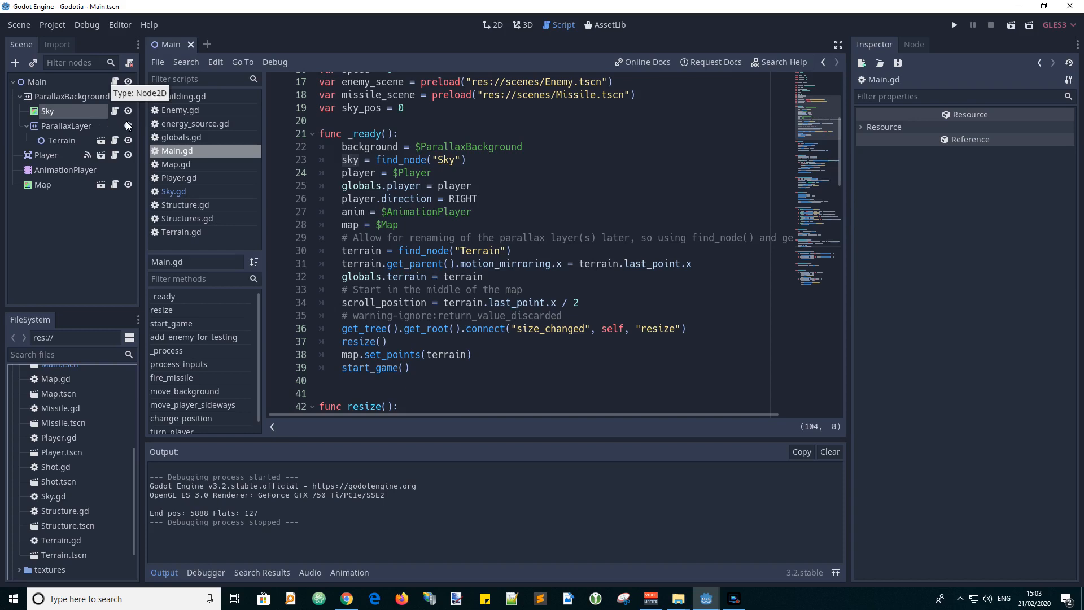
# - Open Sky.gd from the Sky node and highlight its GSky class_name above scroll_scale, resize and set_offset
pyautogui.click(174, 191)
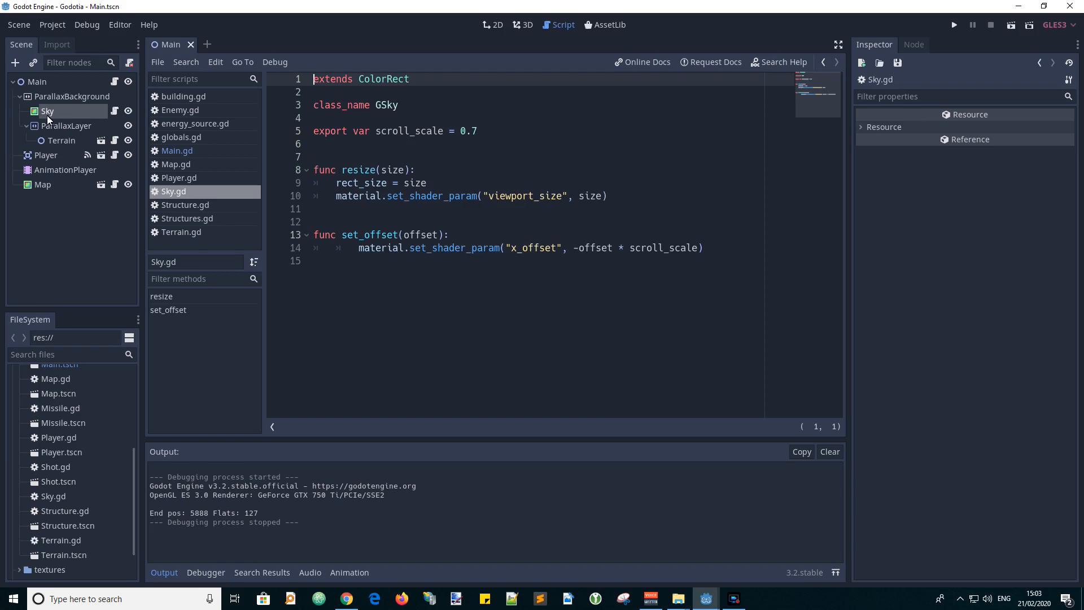
pyautogui.moveTo(381, 158)
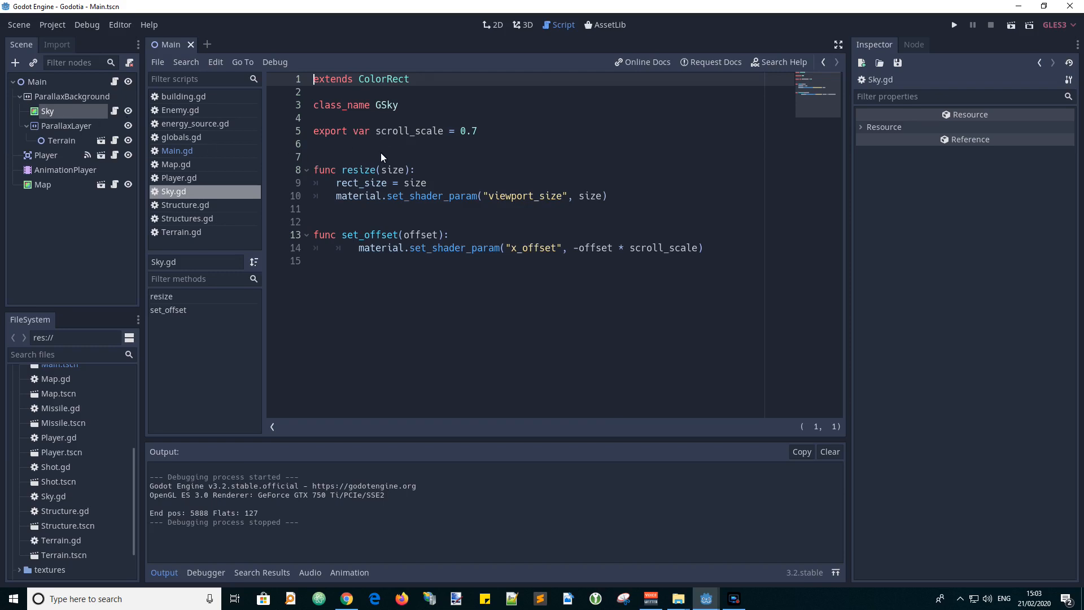
pyautogui.moveTo(76, 88)
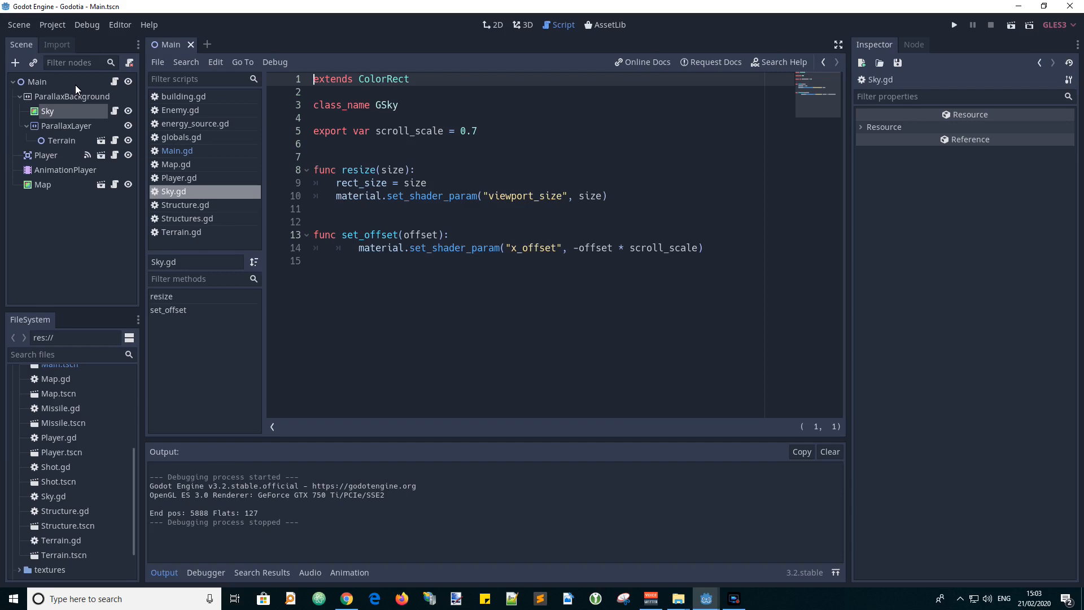
pyautogui.moveTo(47, 110)
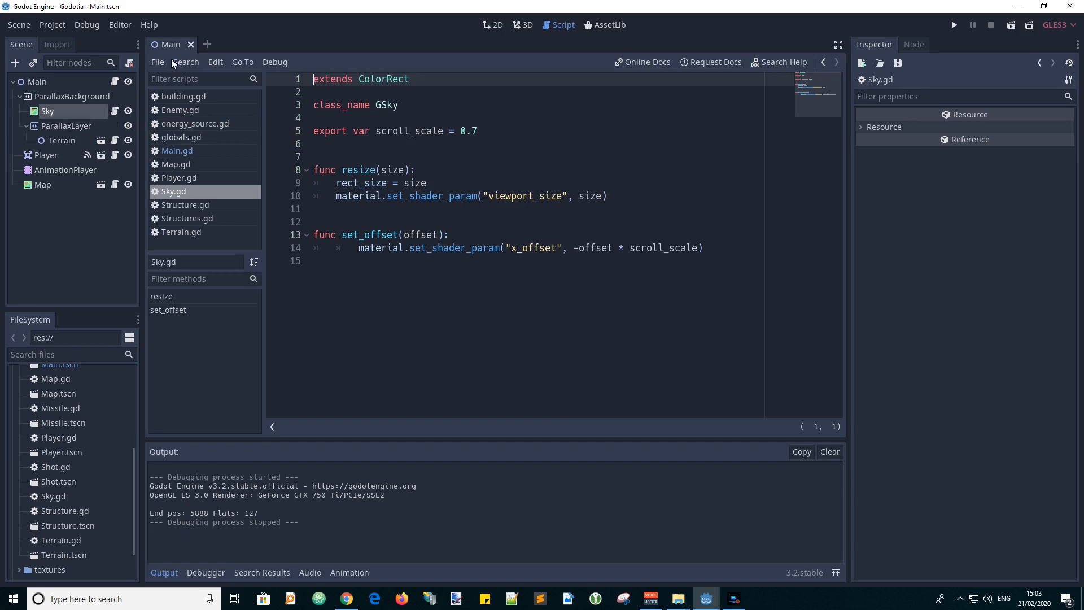
pyautogui.rightClick(48, 110)
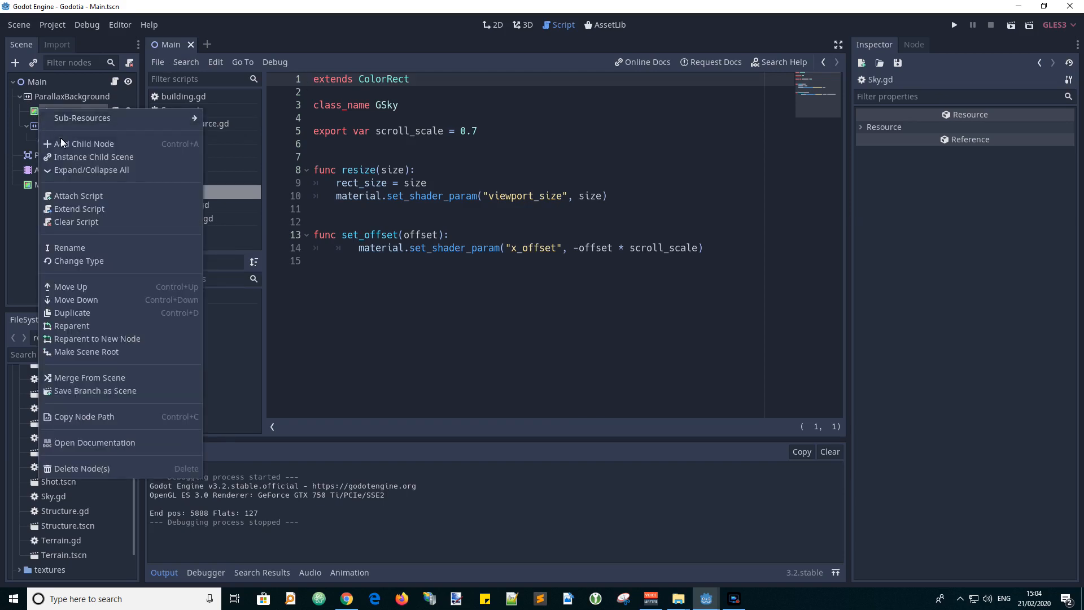
pyautogui.moveTo(78, 196)
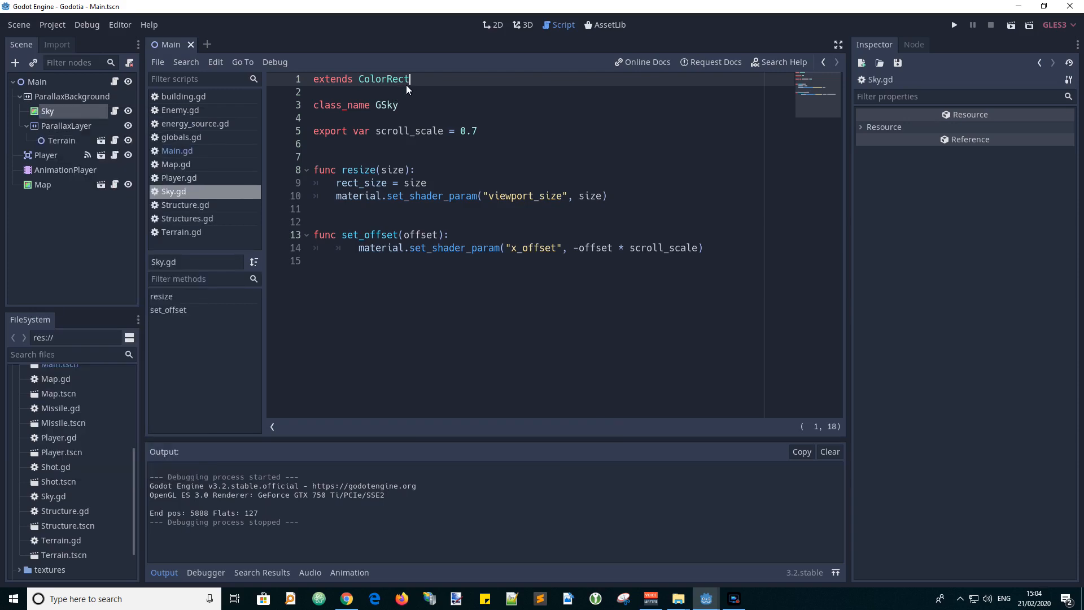
pyautogui.moveTo(358, 79)
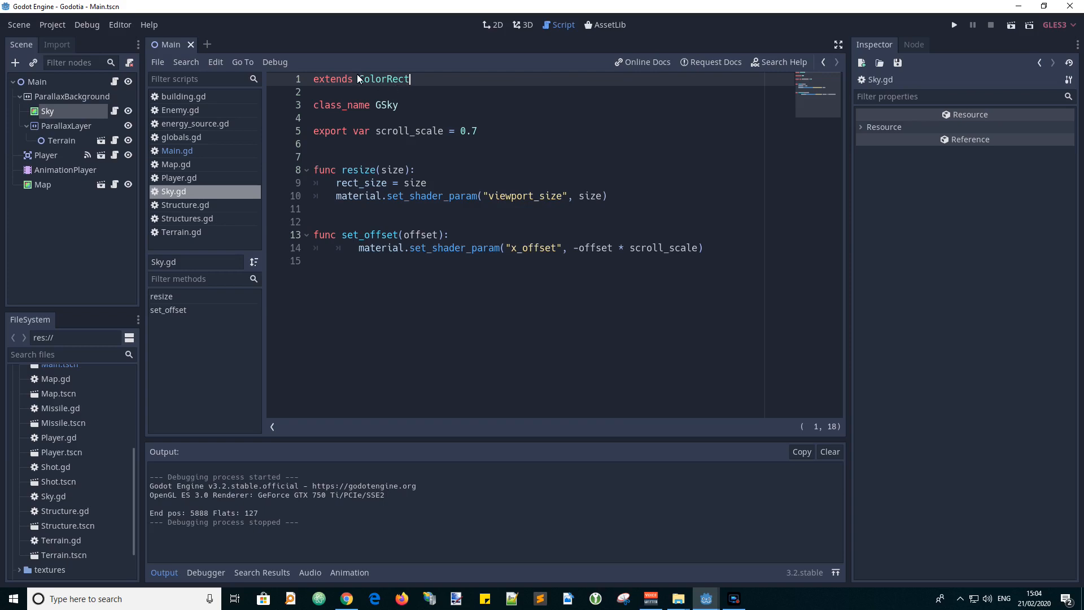
pyautogui.doubleClick(383, 79)
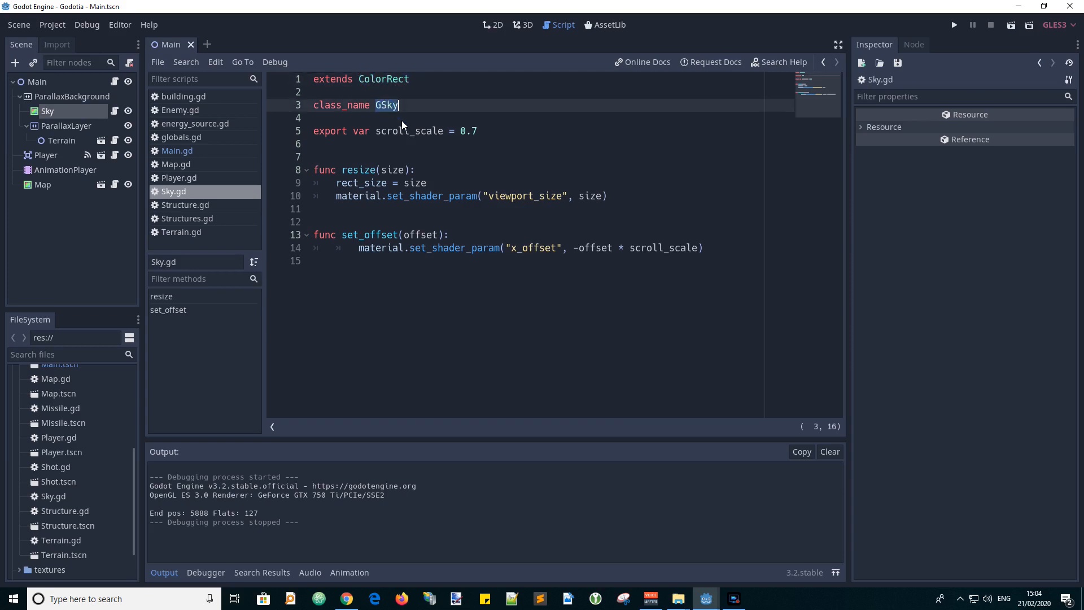
pyautogui.moveTo(339, 142)
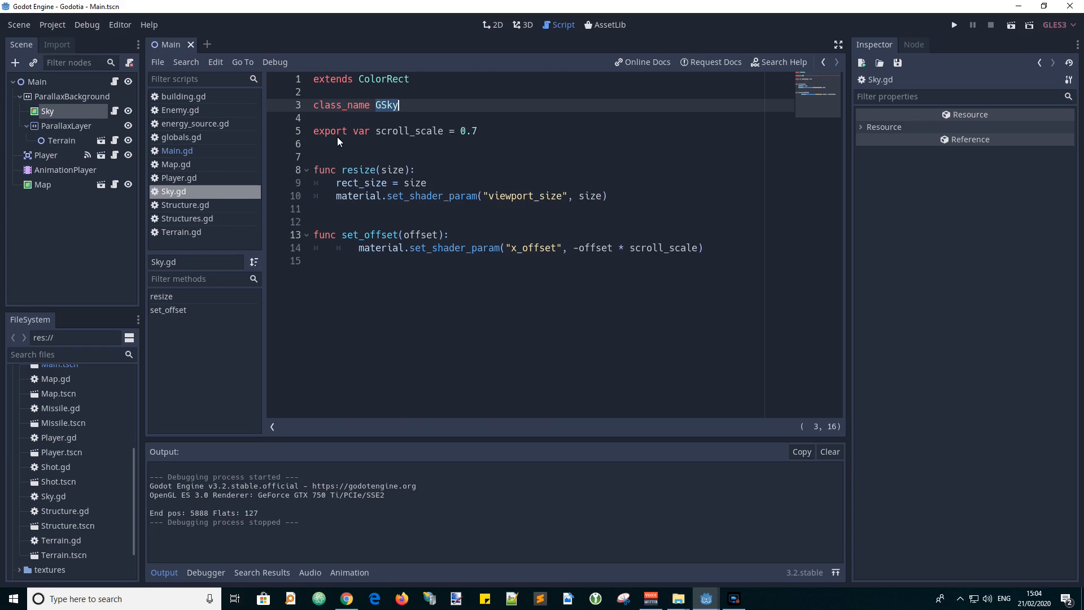
pyautogui.moveTo(385, 140)
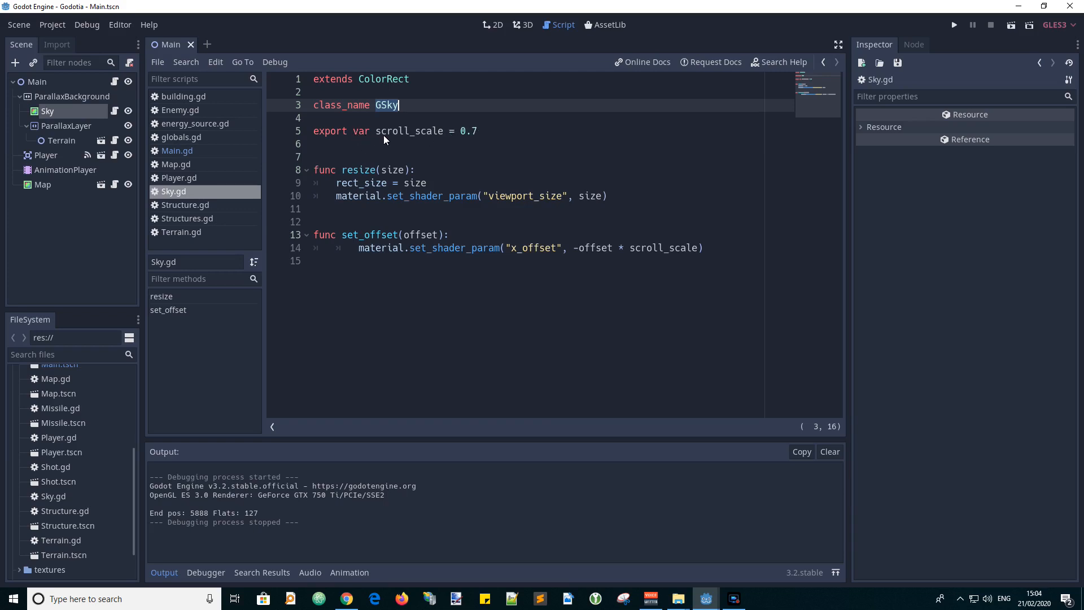
pyautogui.moveTo(422, 134)
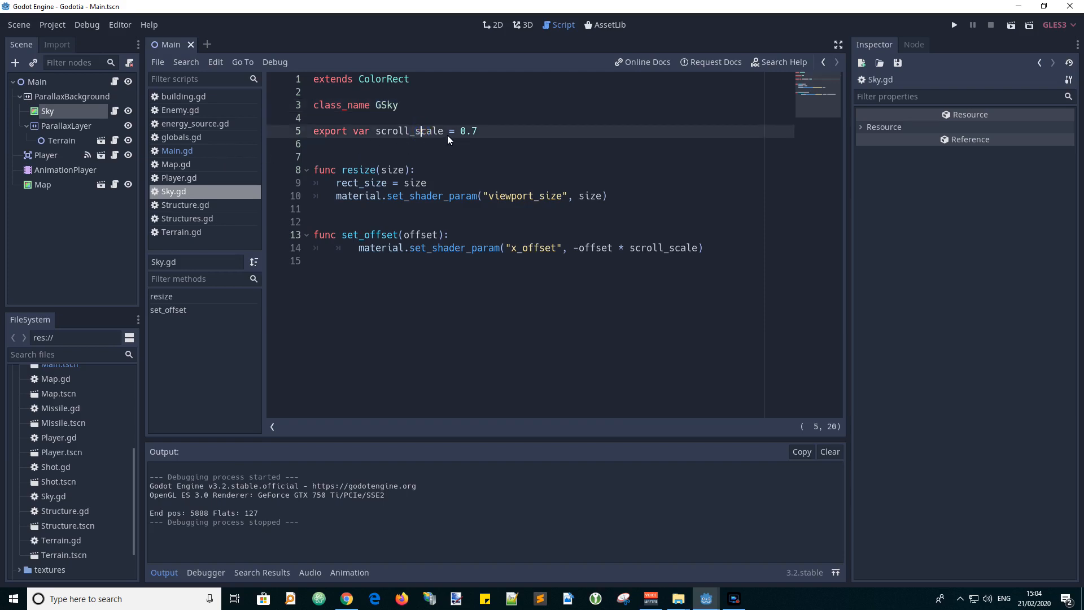
pyautogui.moveTo(390, 131)
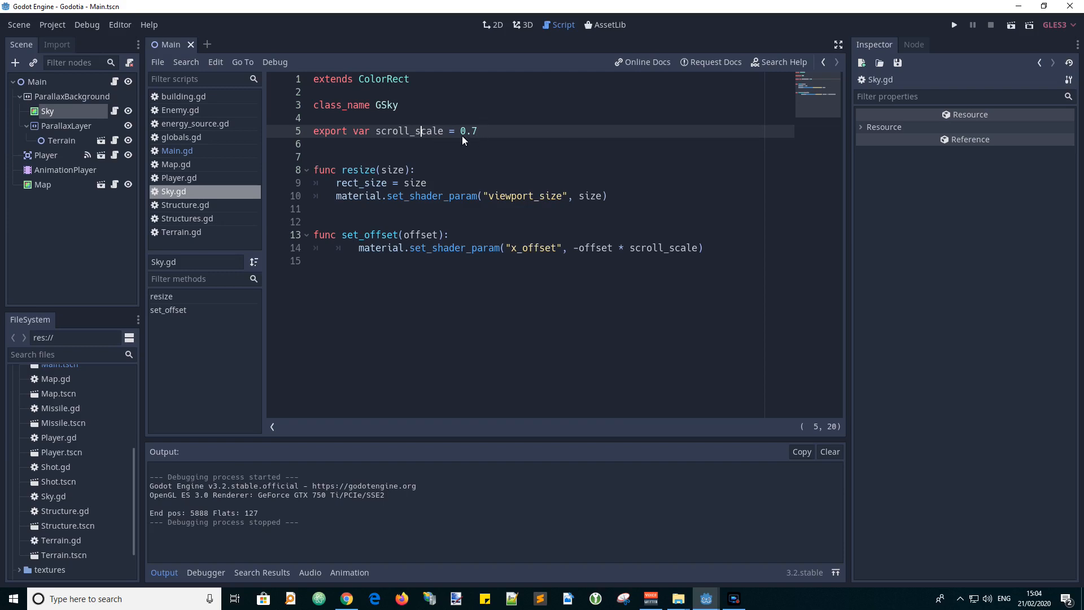
pyautogui.moveTo(404, 135)
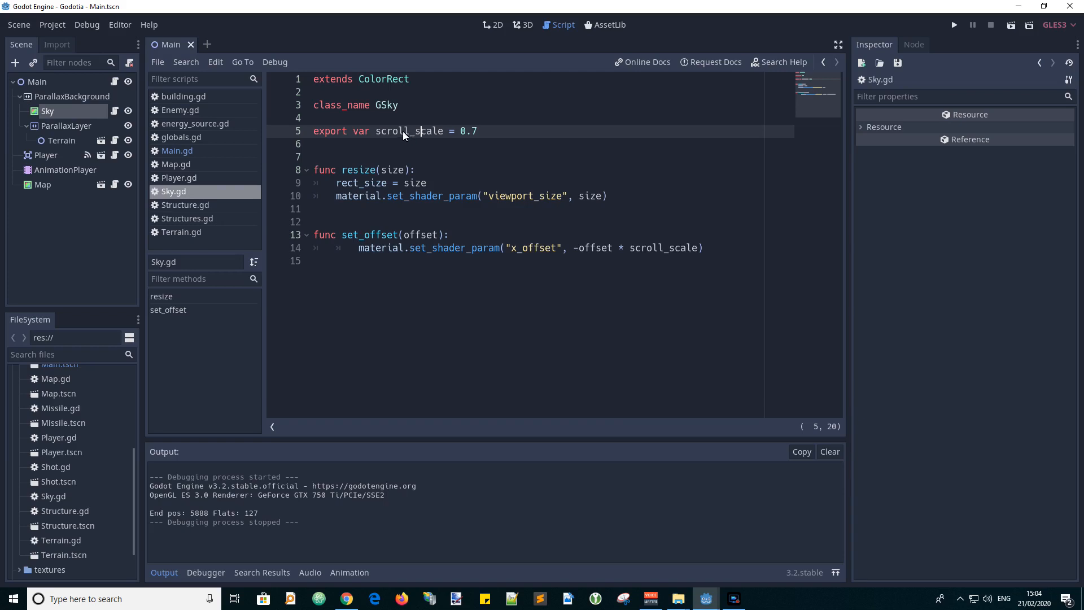
pyautogui.moveTo(428, 134)
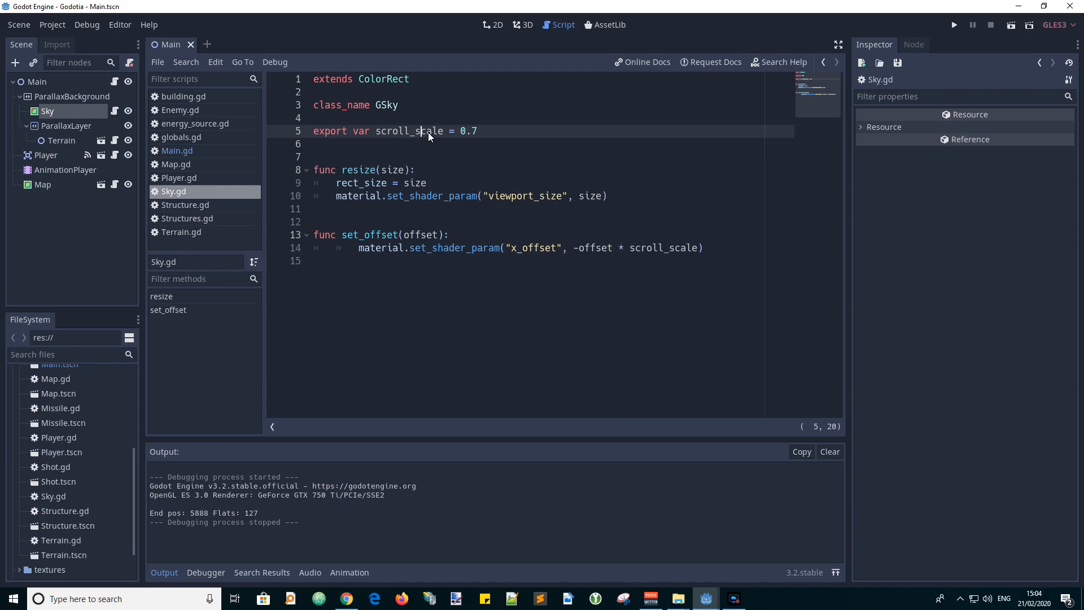
pyautogui.moveTo(414, 8)
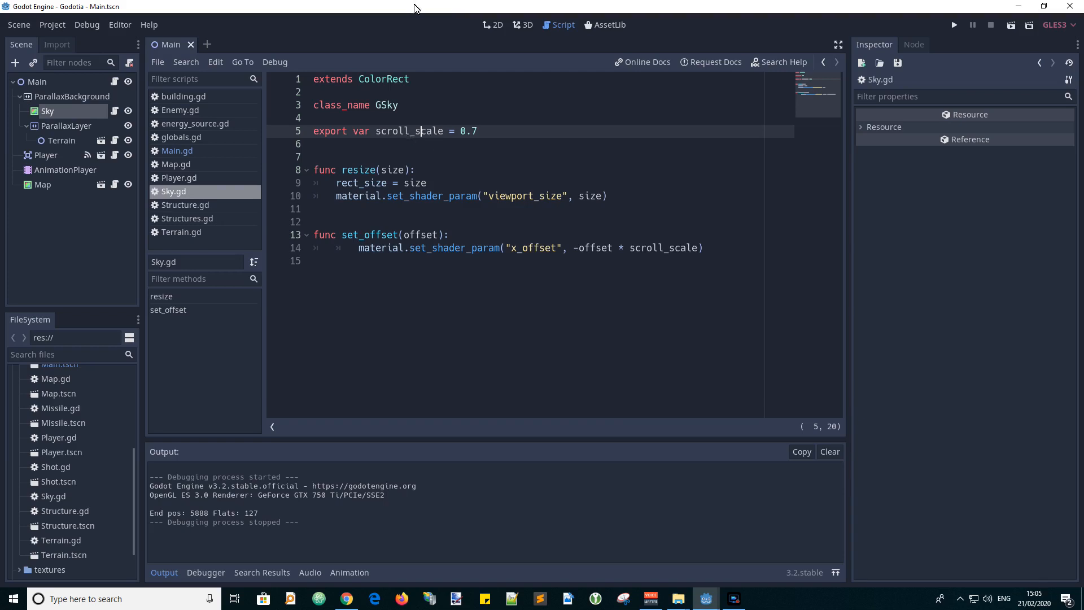
pyautogui.moveTo(366, 174)
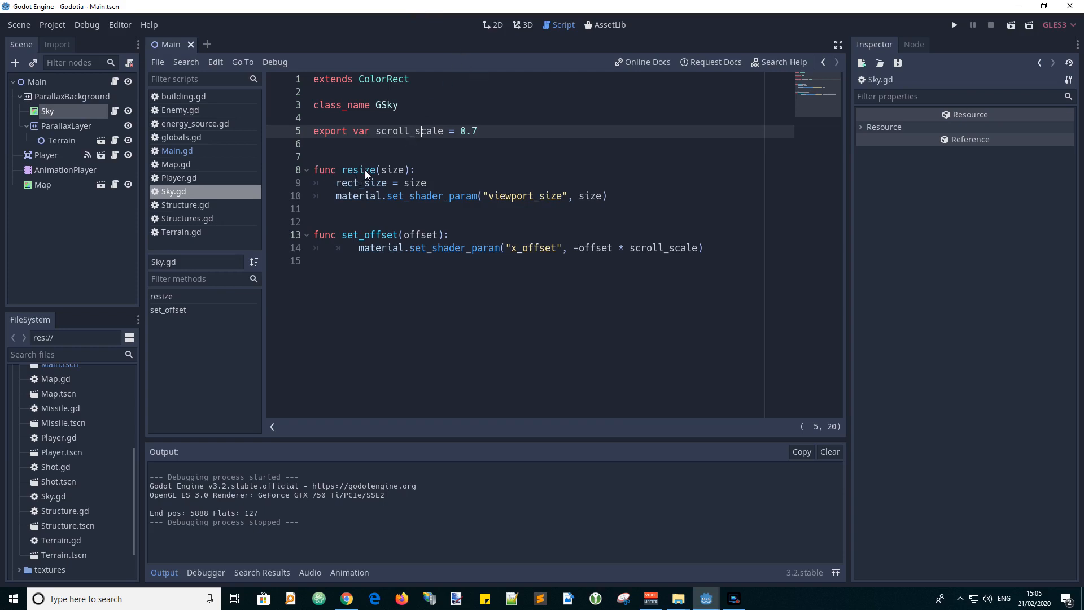
pyautogui.moveTo(366, 174)
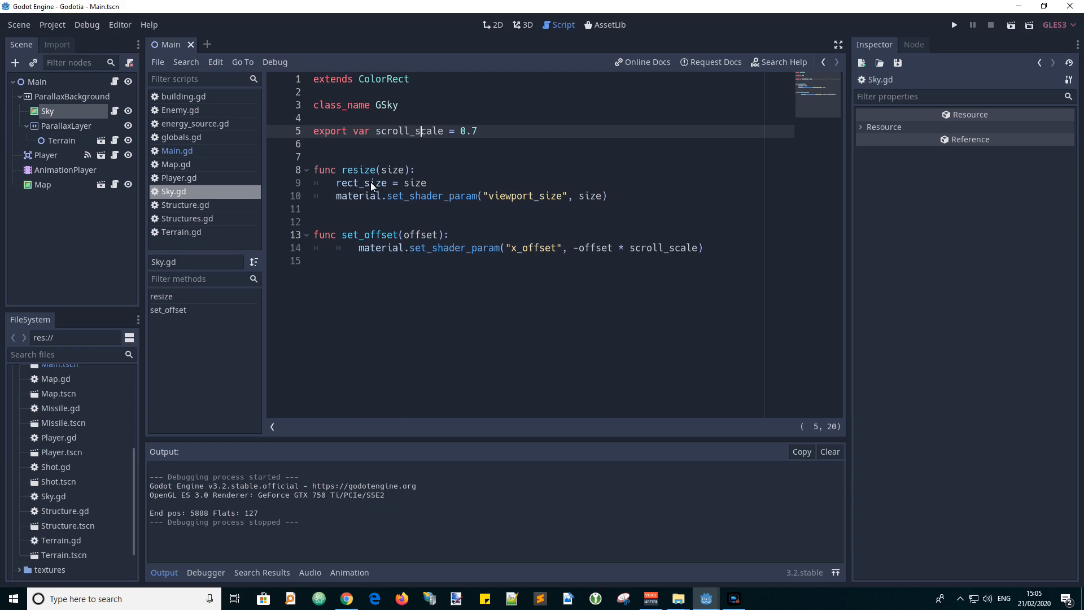
pyautogui.moveTo(415, 186)
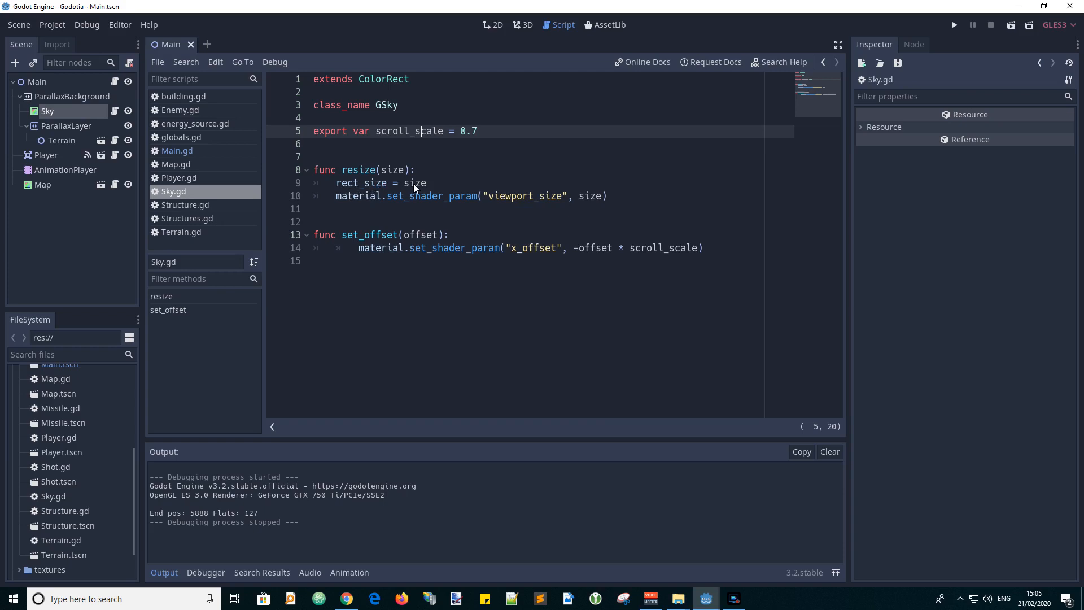
pyautogui.moveTo(584, 206)
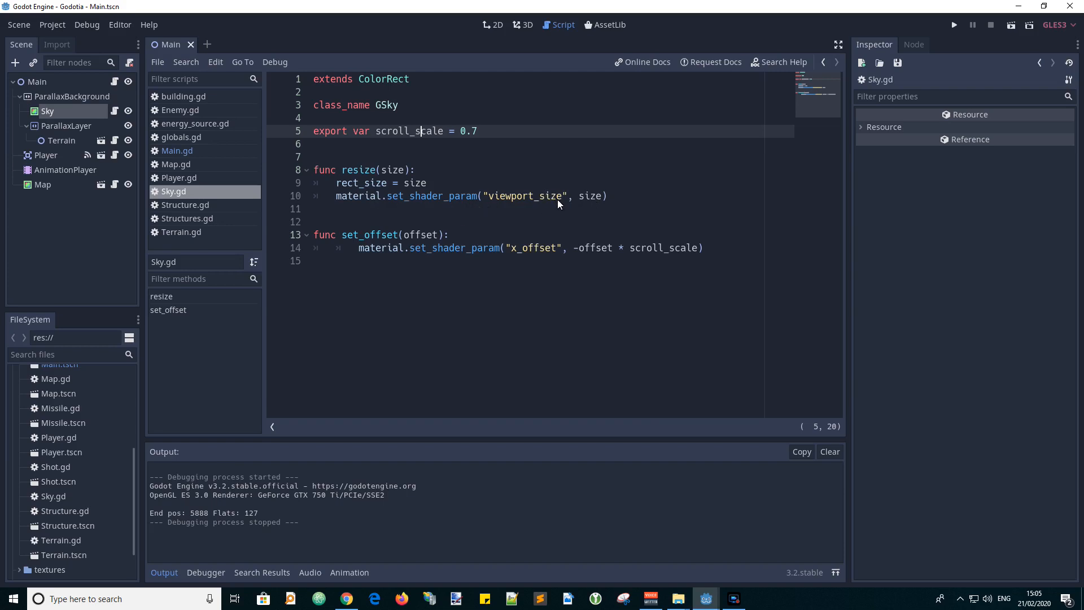
pyautogui.moveTo(513, 201)
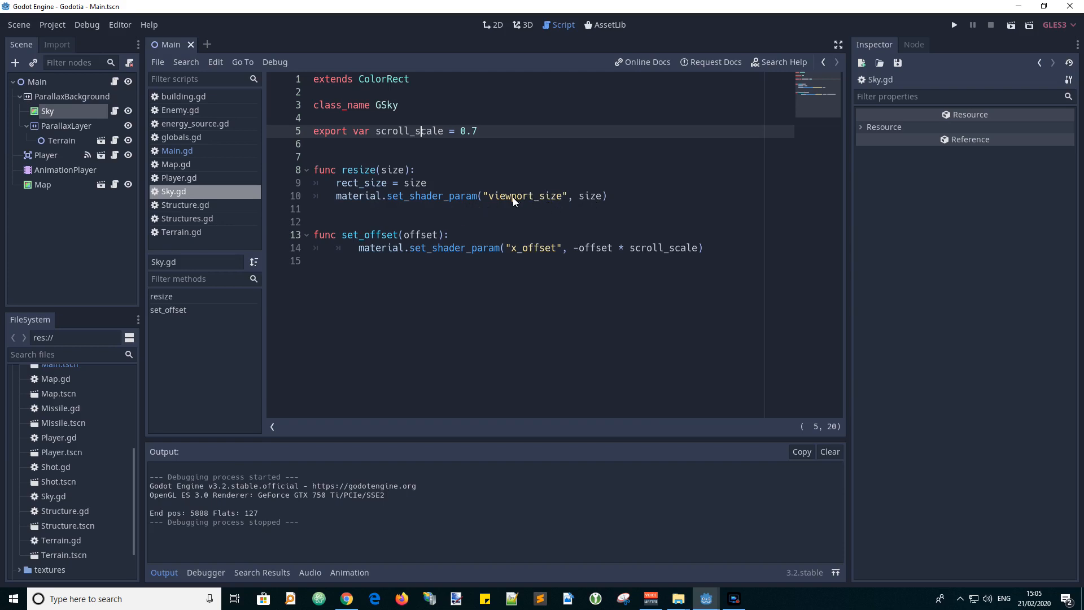
pyautogui.moveTo(590, 201)
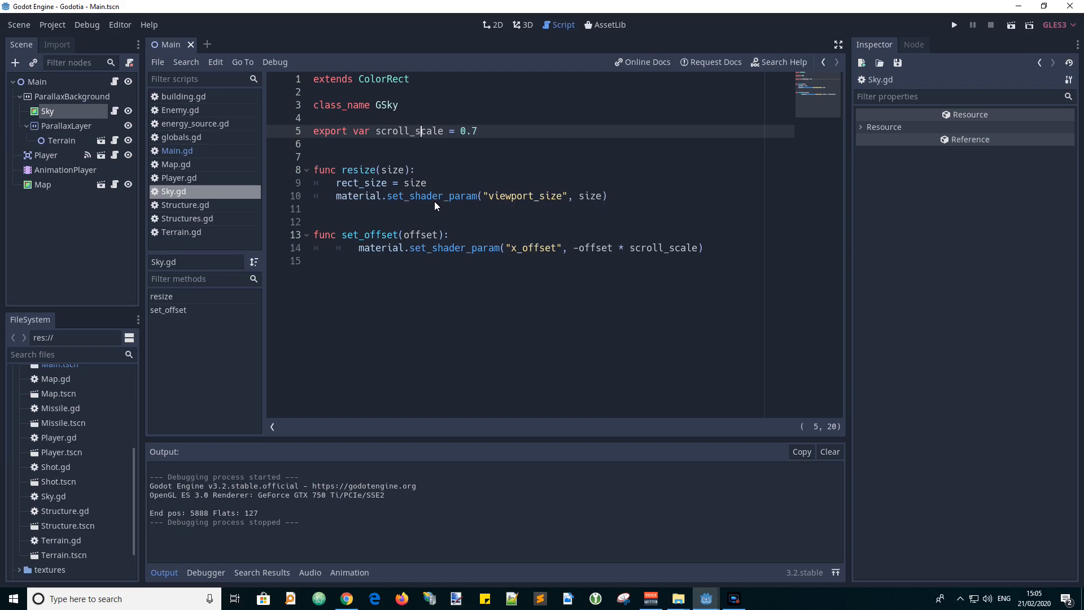
pyautogui.doubleClick(358, 196)
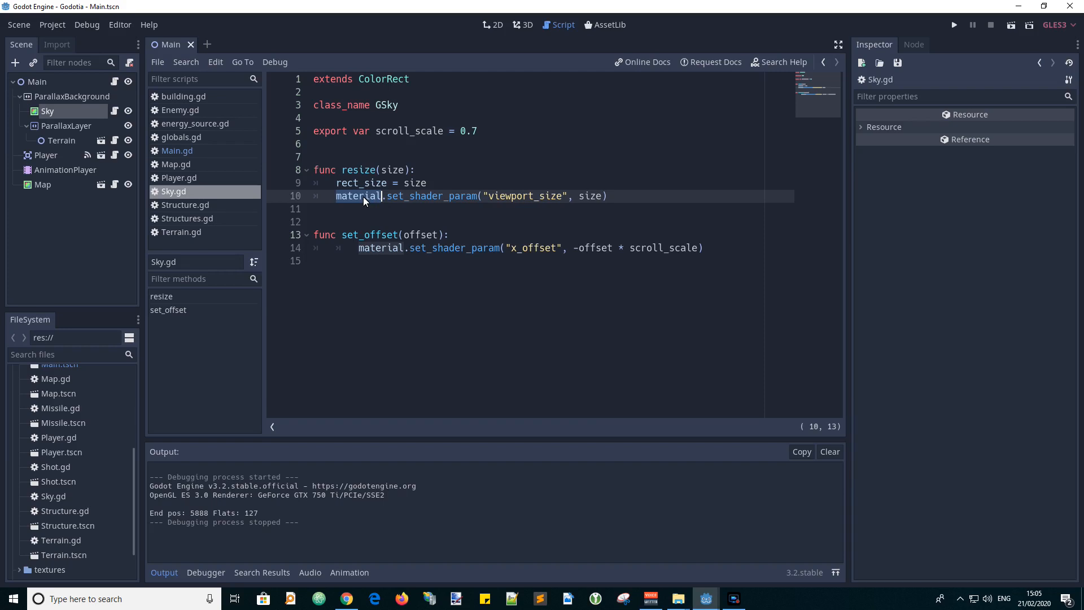
pyautogui.click(398, 195)
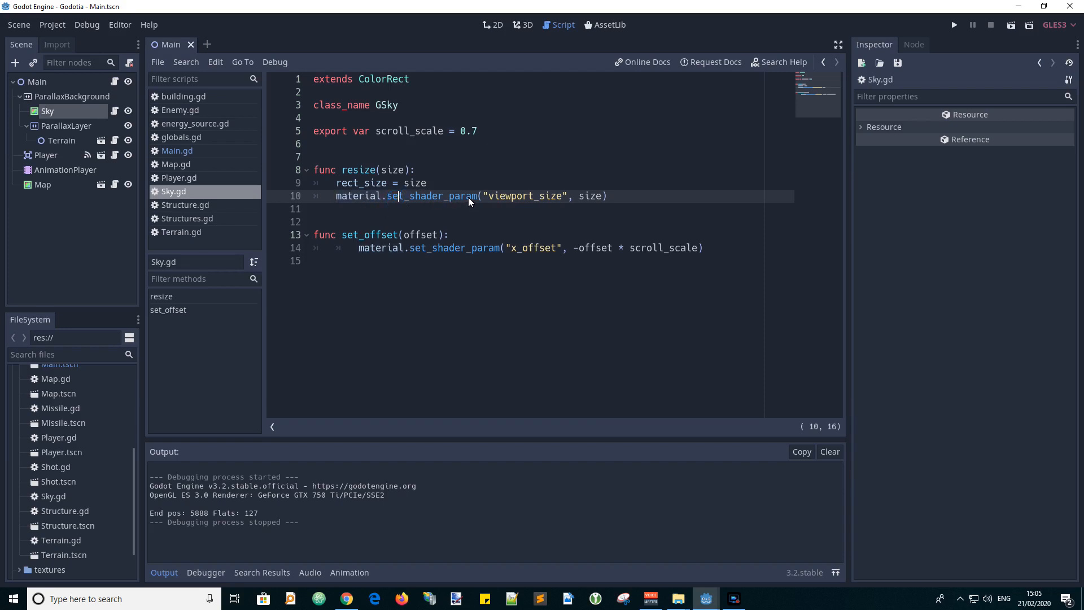
pyautogui.doubleClick(527, 195)
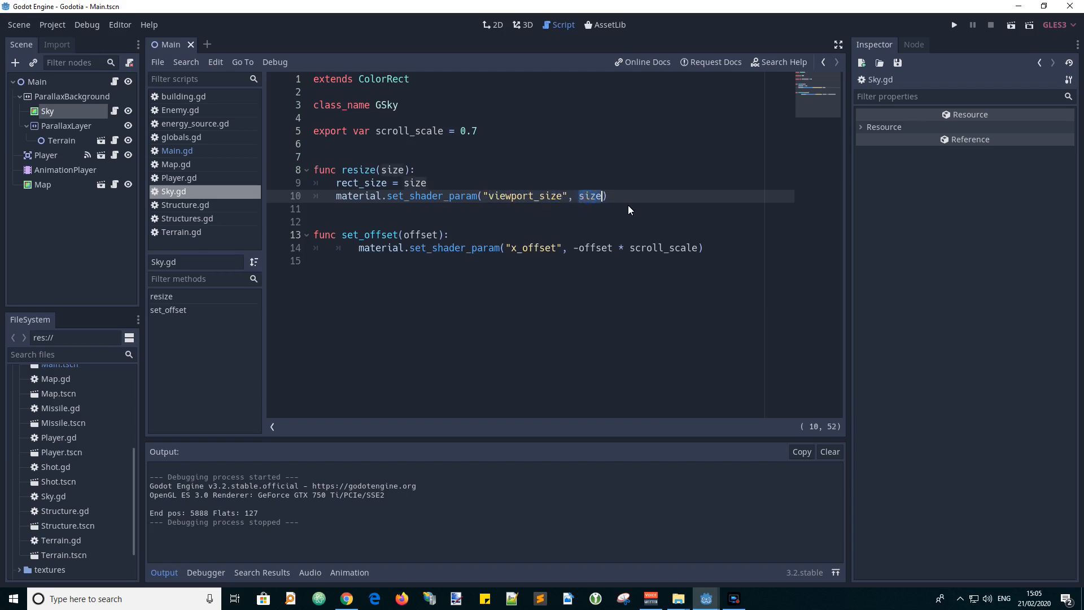
pyautogui.moveTo(354, 271)
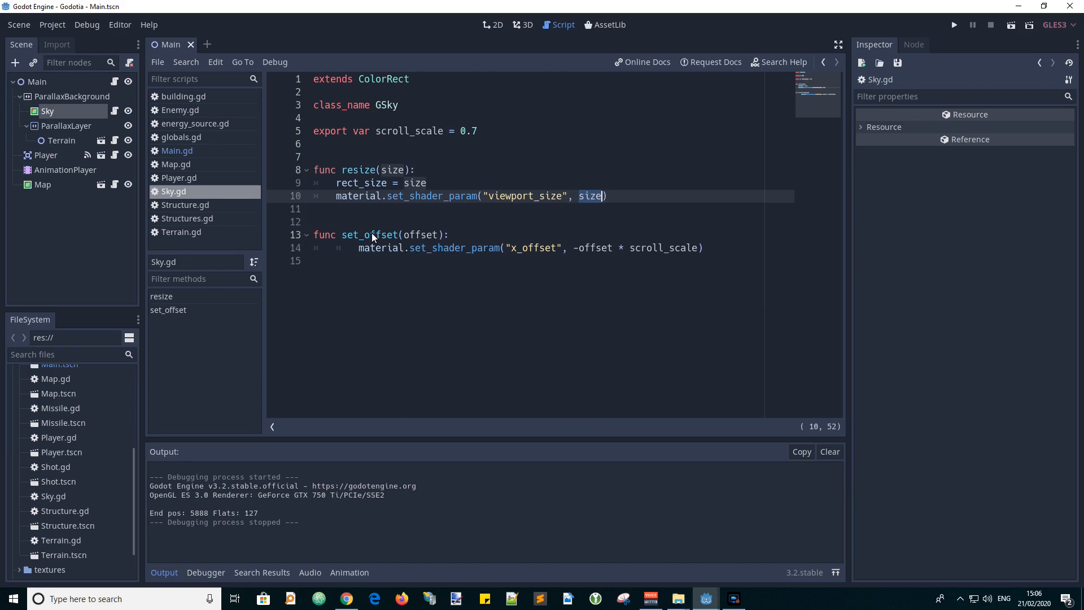
pyautogui.doubleClick(369, 235)
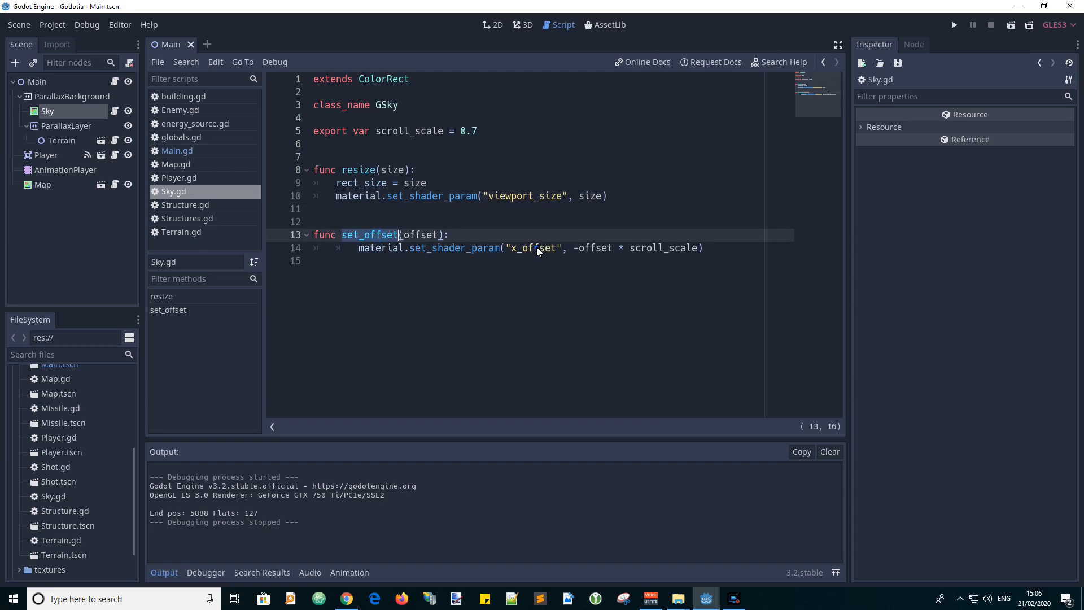
pyautogui.doubleClick(593, 247)
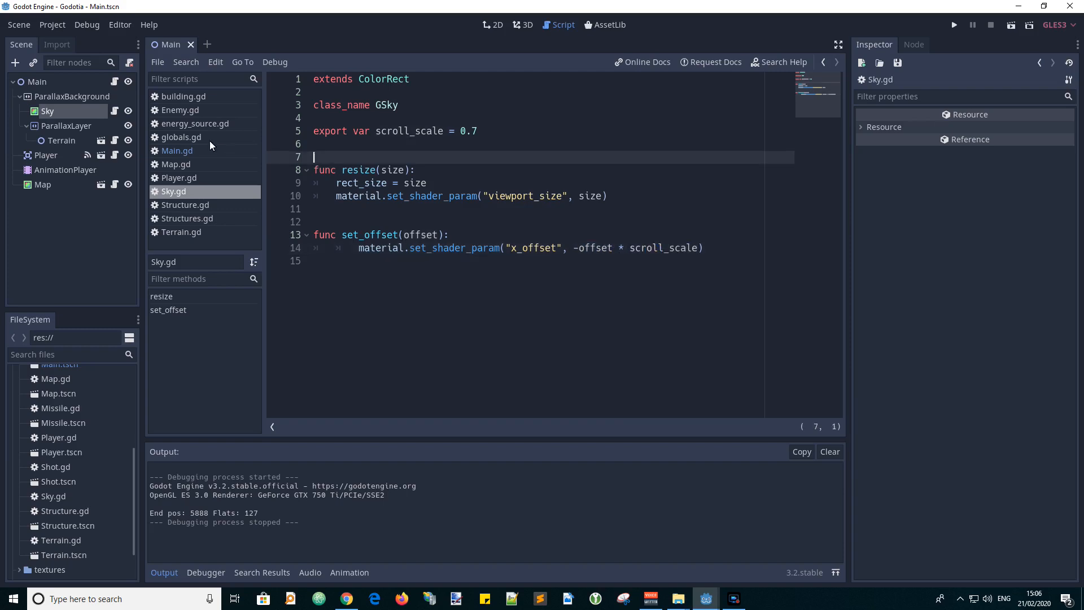
# - Review Main.gd's _ready, the GSky sky variable and its find_node lookup, scrolling toward _process
pyautogui.click(177, 150)
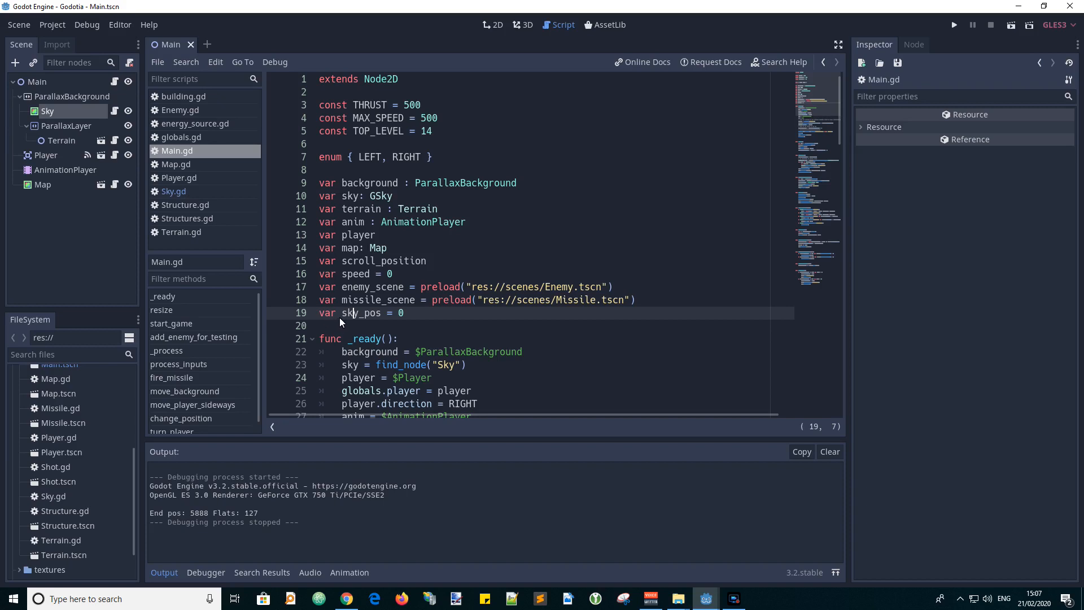
pyautogui.doubleClick(359, 312)
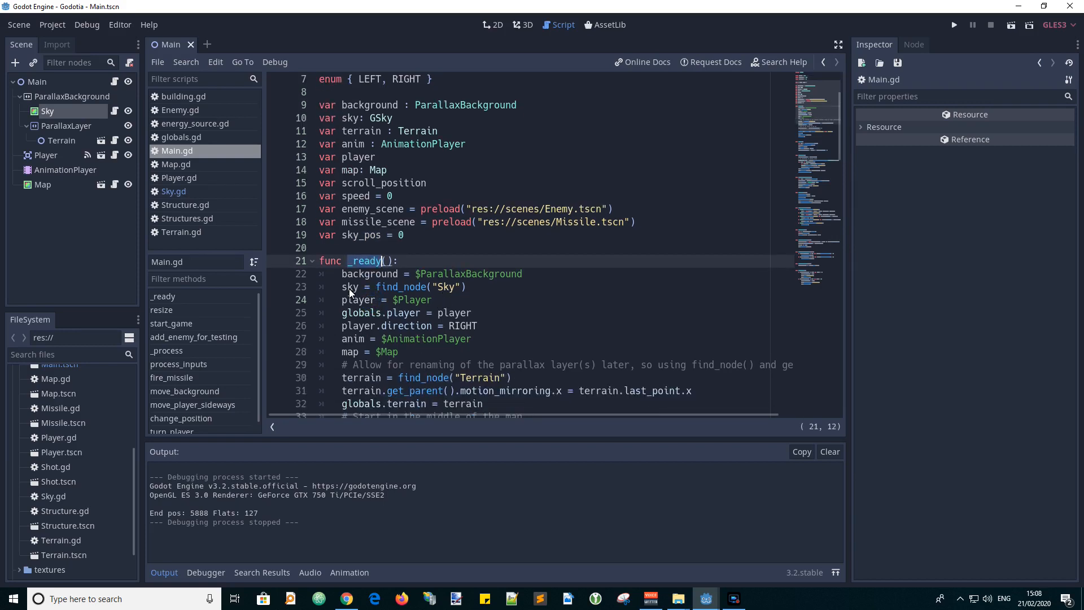
pyautogui.click(348, 287)
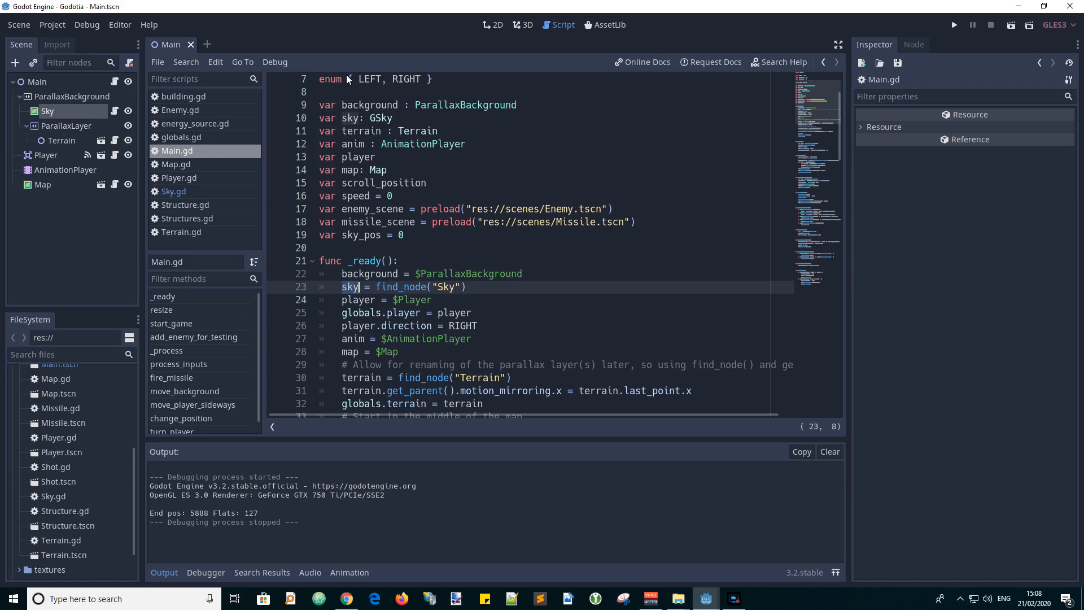
pyautogui.doubleClick(350, 118)
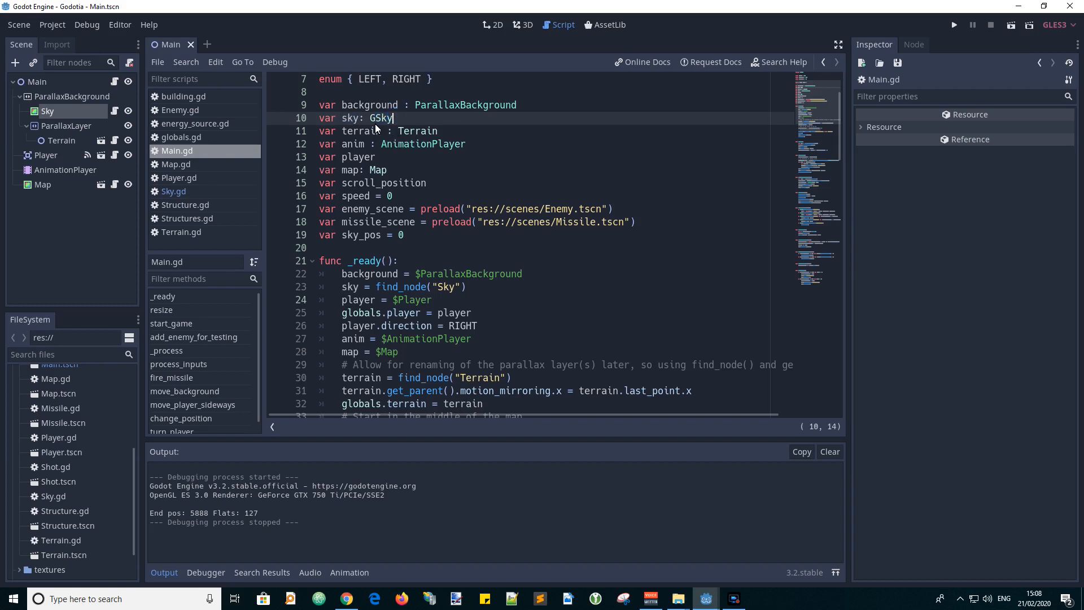
pyautogui.moveTo(392, 249)
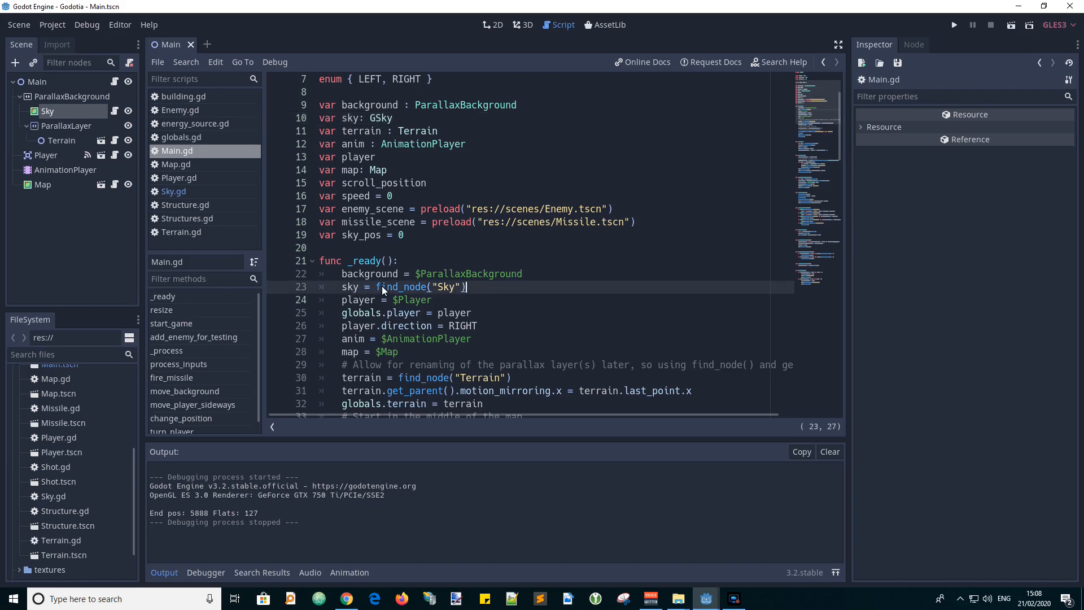
pyautogui.doubleClick(400, 286)
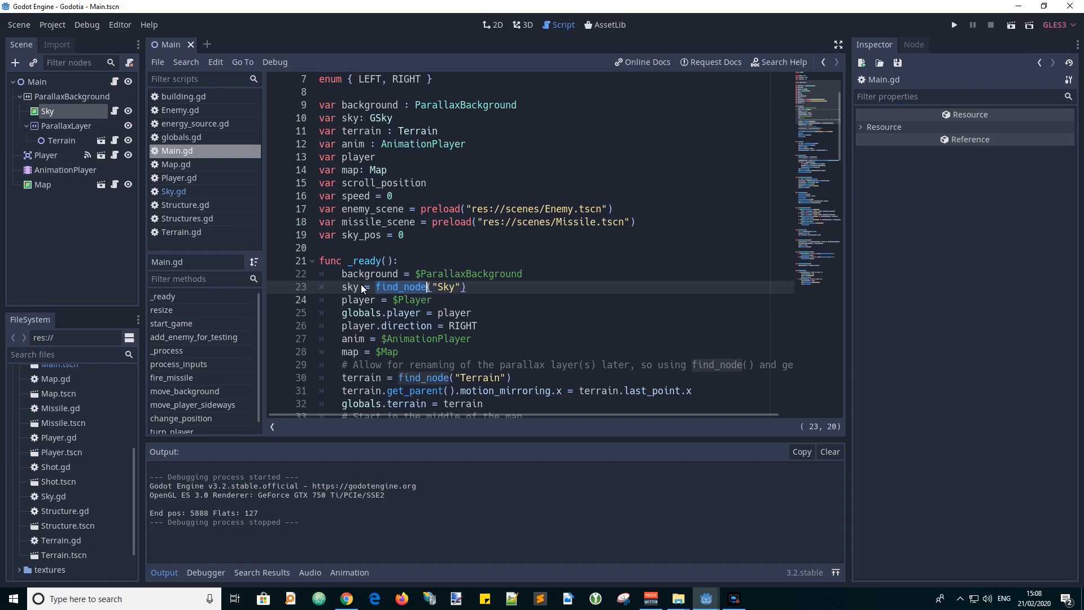
pyautogui.scroll(-3)
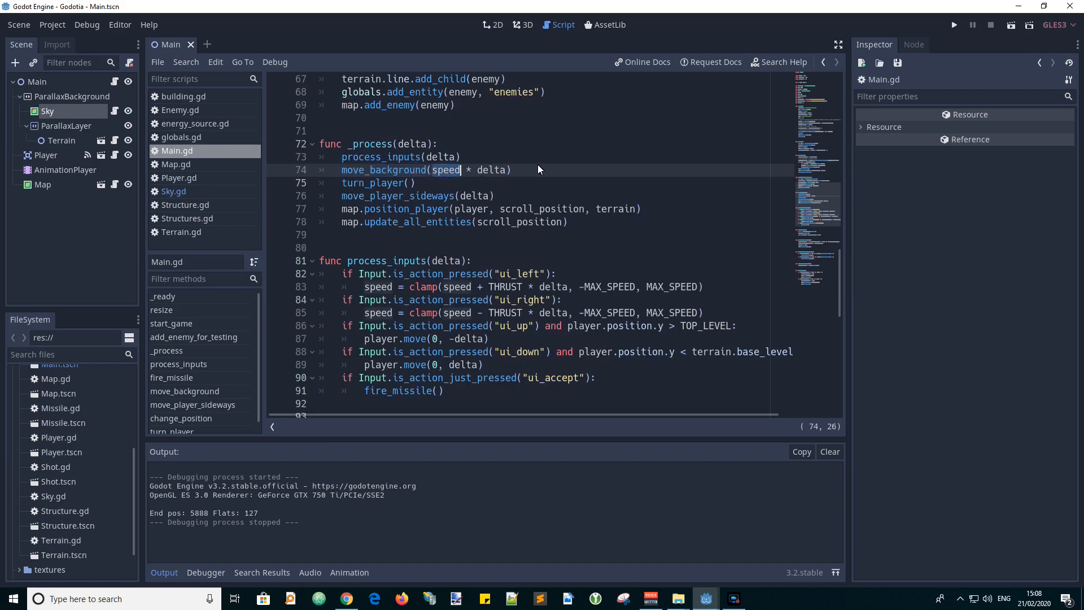
# - Inspect the set_offset call in move_background and return to Sky.gd
pyautogui.scroll(-3)
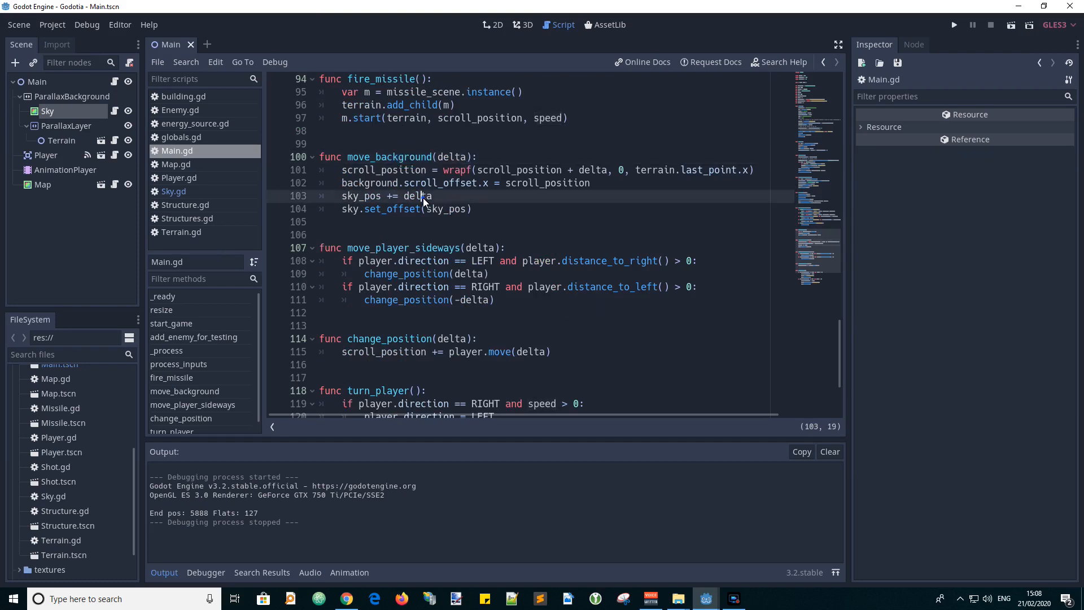
pyautogui.doubleClick(359, 195)
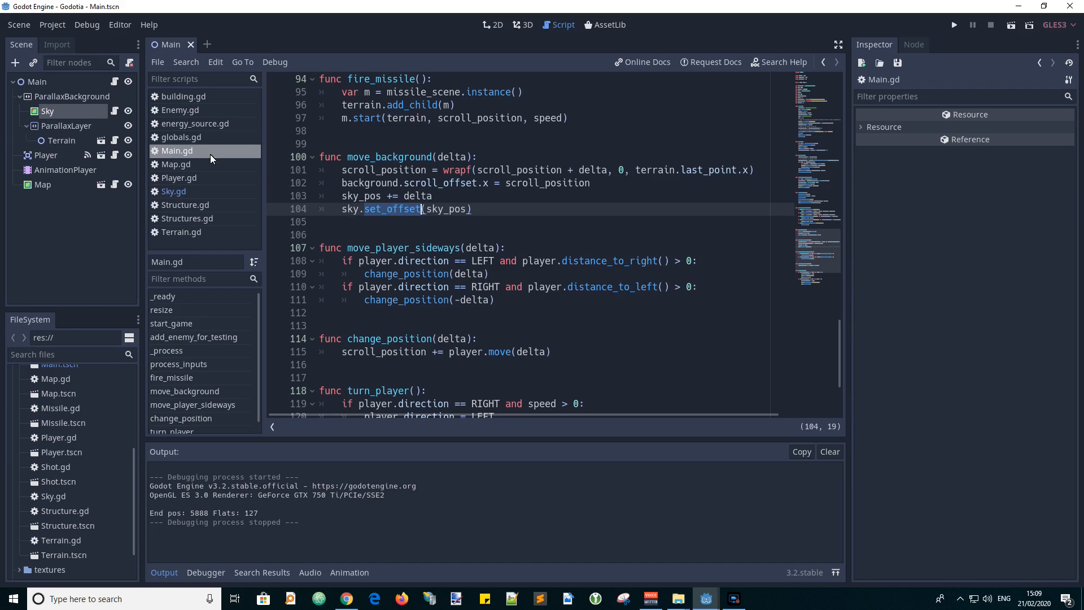
pyautogui.click(173, 191)
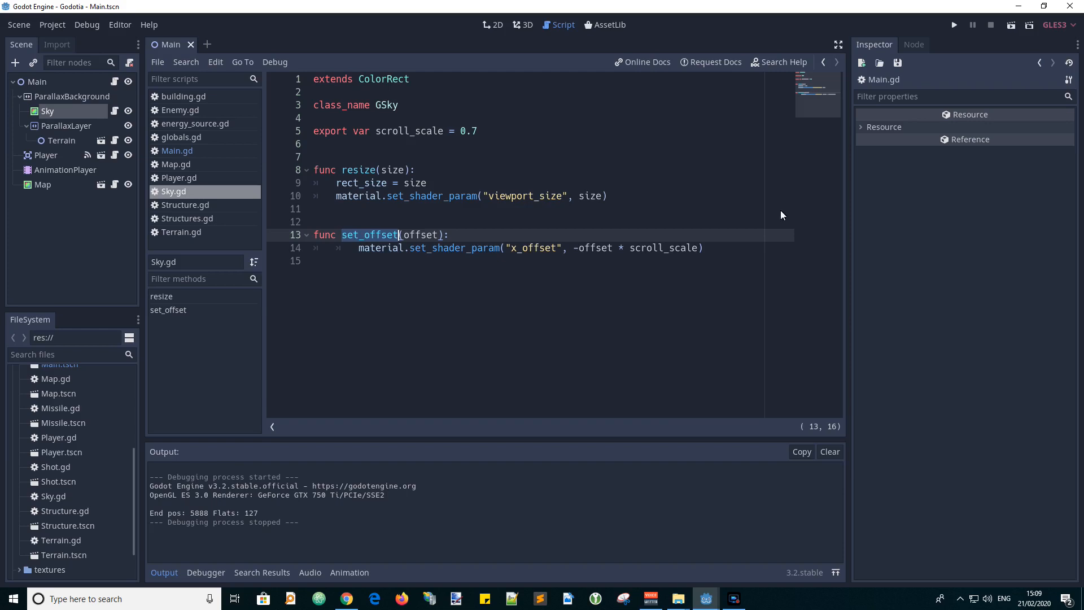
# - Run the Godotia game again over the nebula star-sky background
pyautogui.click(953, 25)
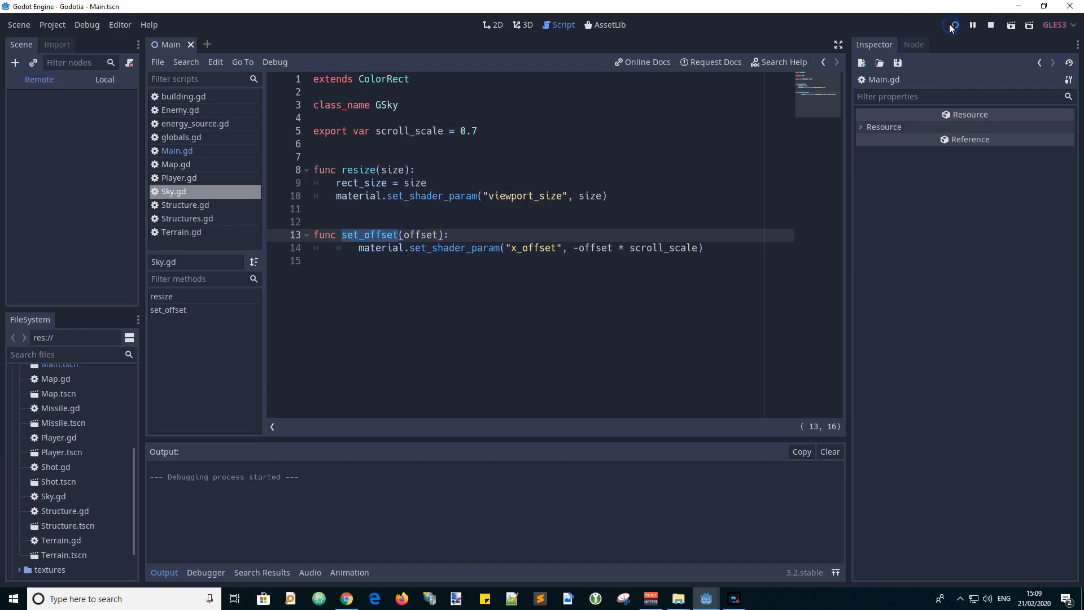
pyautogui.click(955, 25)
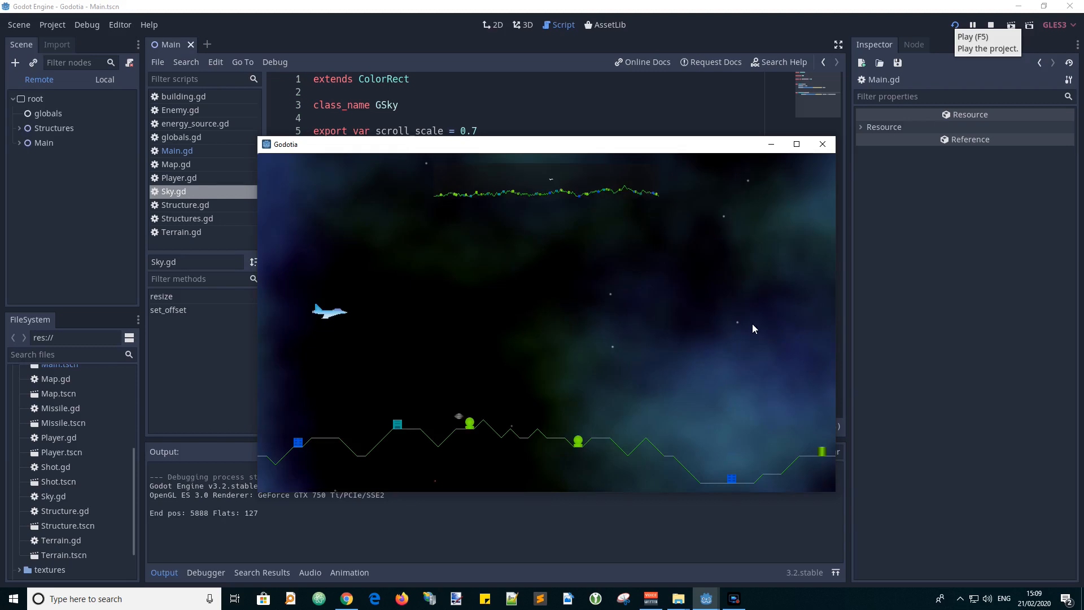